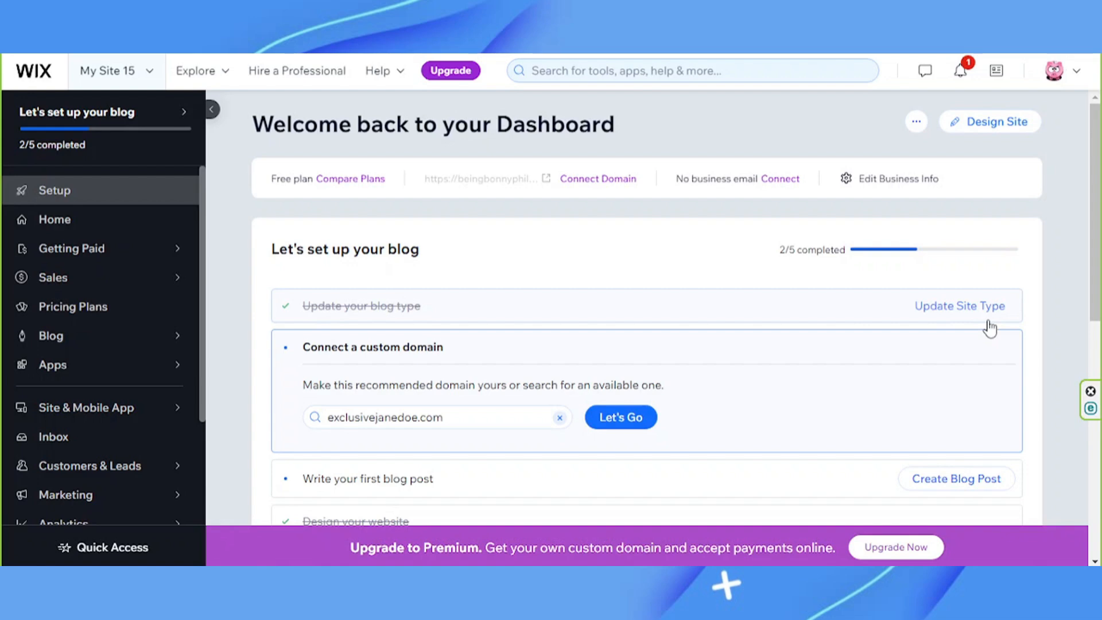
{"action": "mouse_move", "coordinate": [873, 251]}
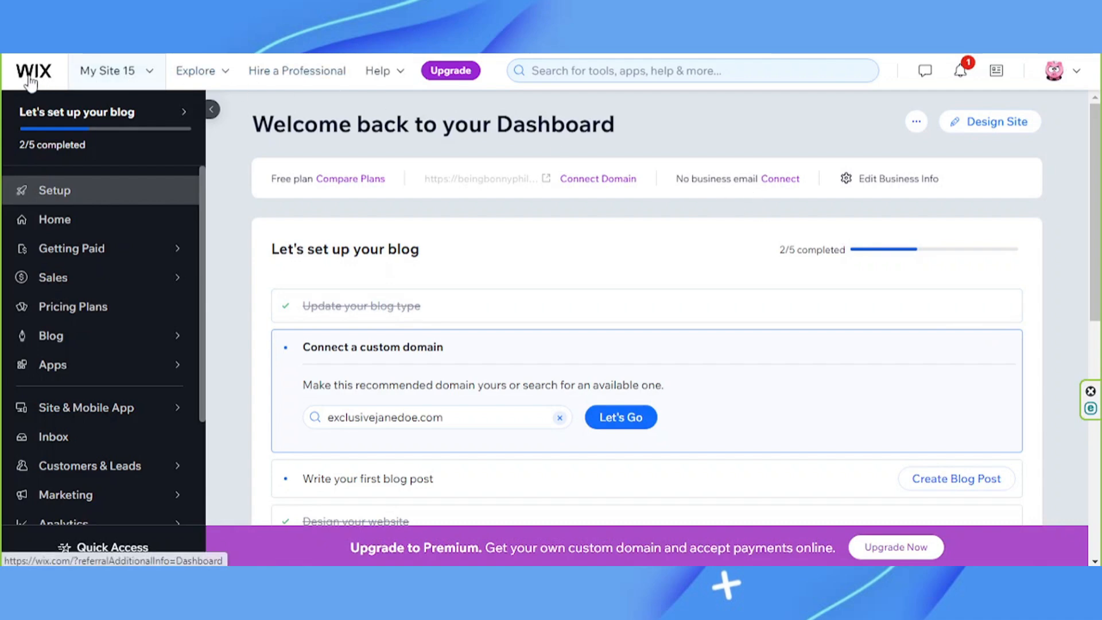
Step: Glance at the site list, open Appetizing Adventures in the editor, and view its pages
{"action": "left_click", "coordinate": [116, 70]}
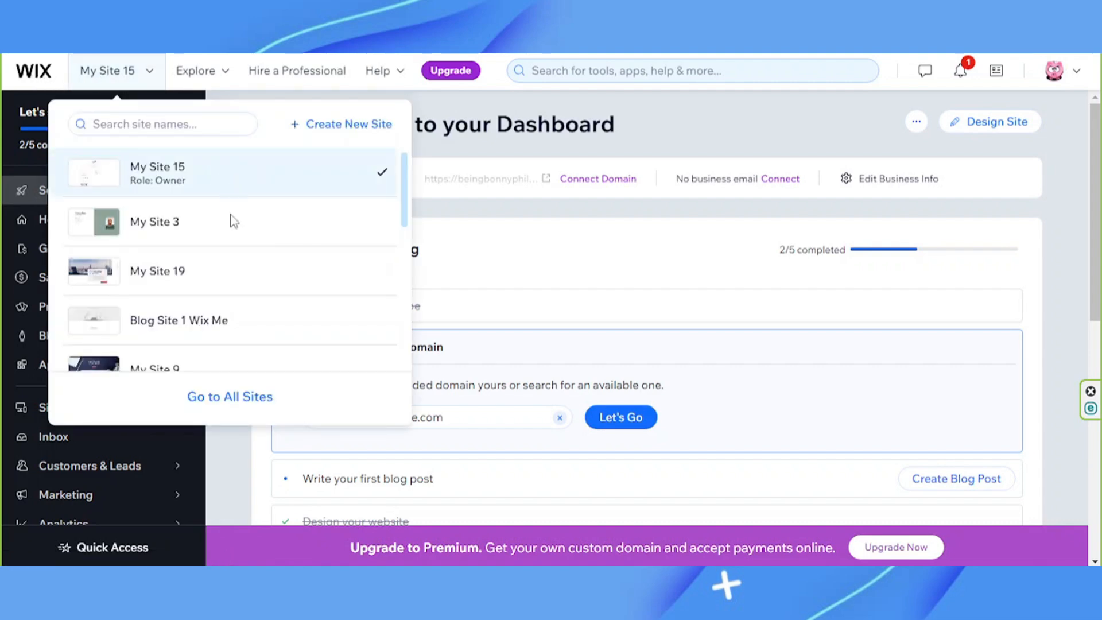
{"action": "mouse_move", "coordinate": [257, 185]}
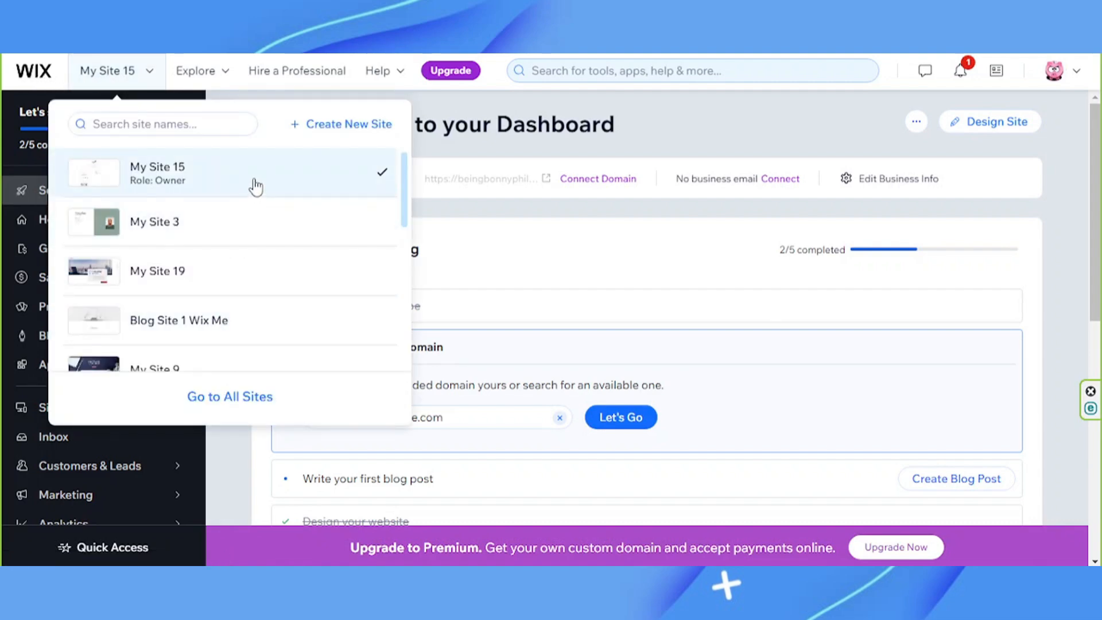
{"action": "mouse_move", "coordinate": [416, 162]}
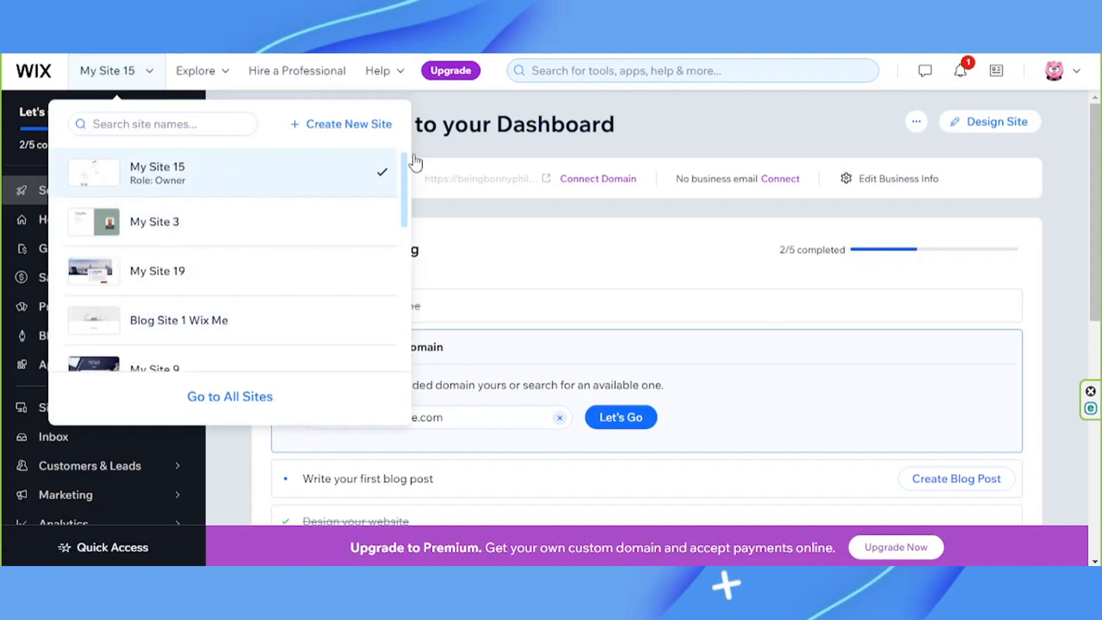
{"action": "left_click", "coordinate": [733, 144]}
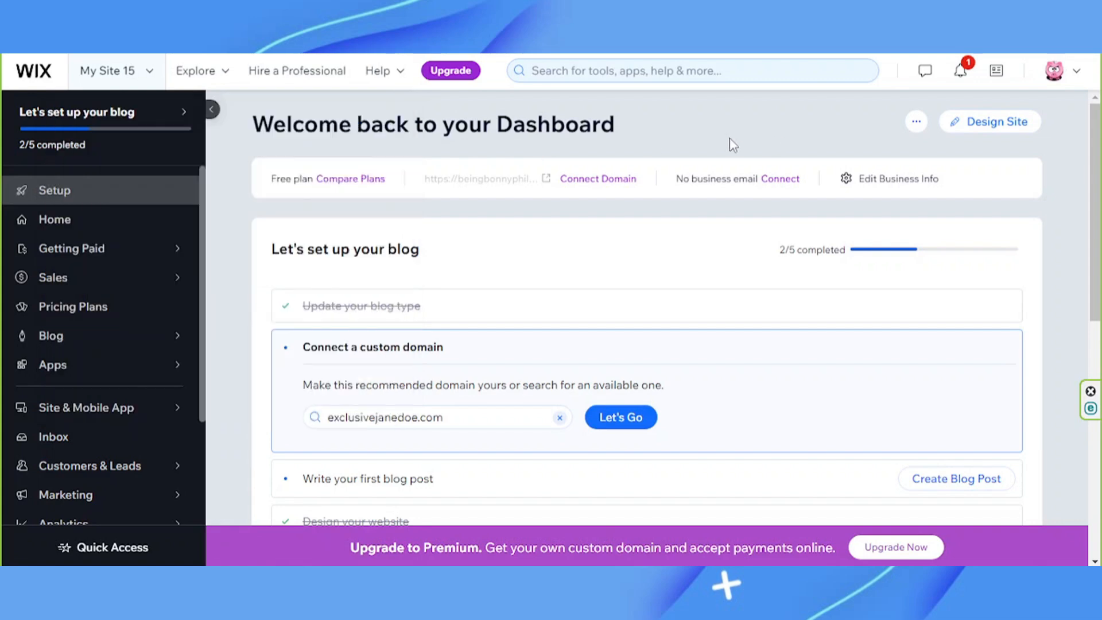
{"action": "mouse_move", "coordinate": [736, 140]}
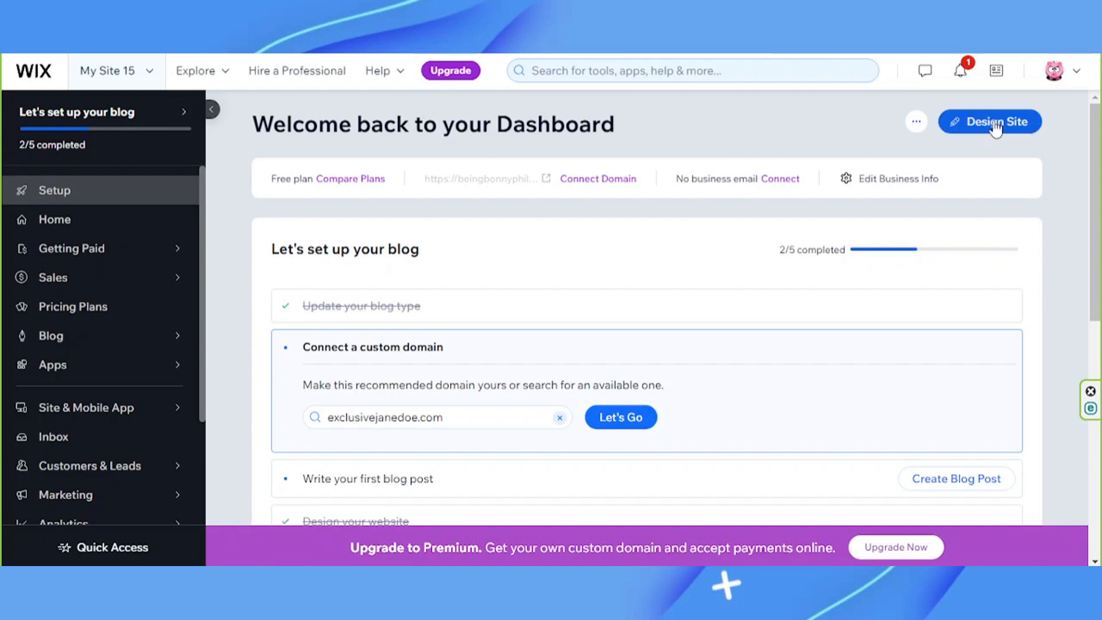
{"action": "left_click", "coordinate": [989, 121]}
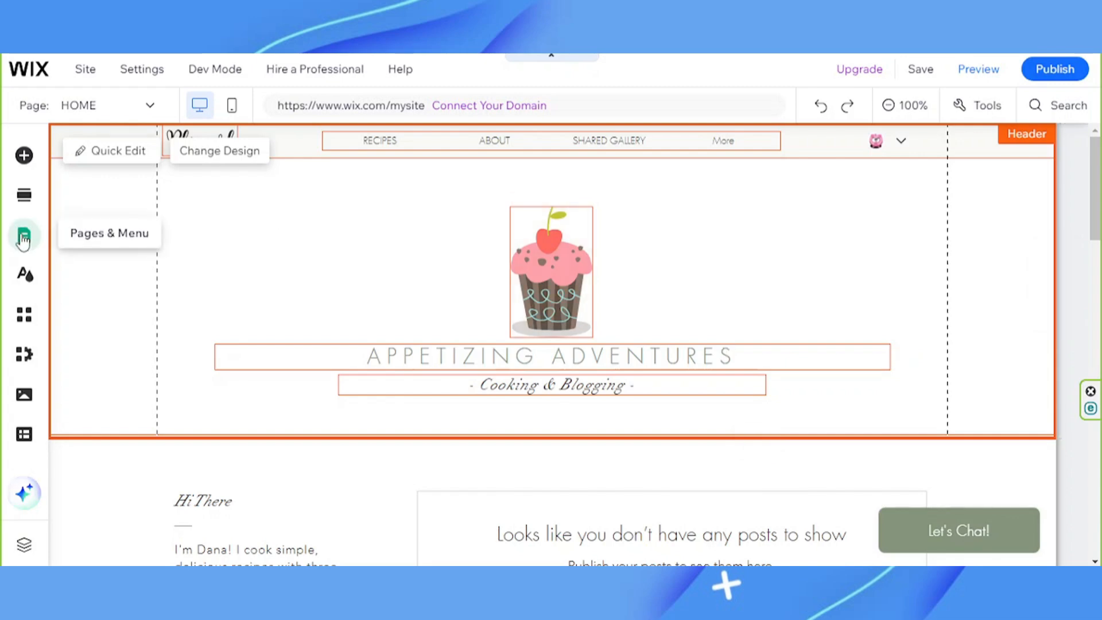
{"action": "mouse_move", "coordinate": [56, 113]}
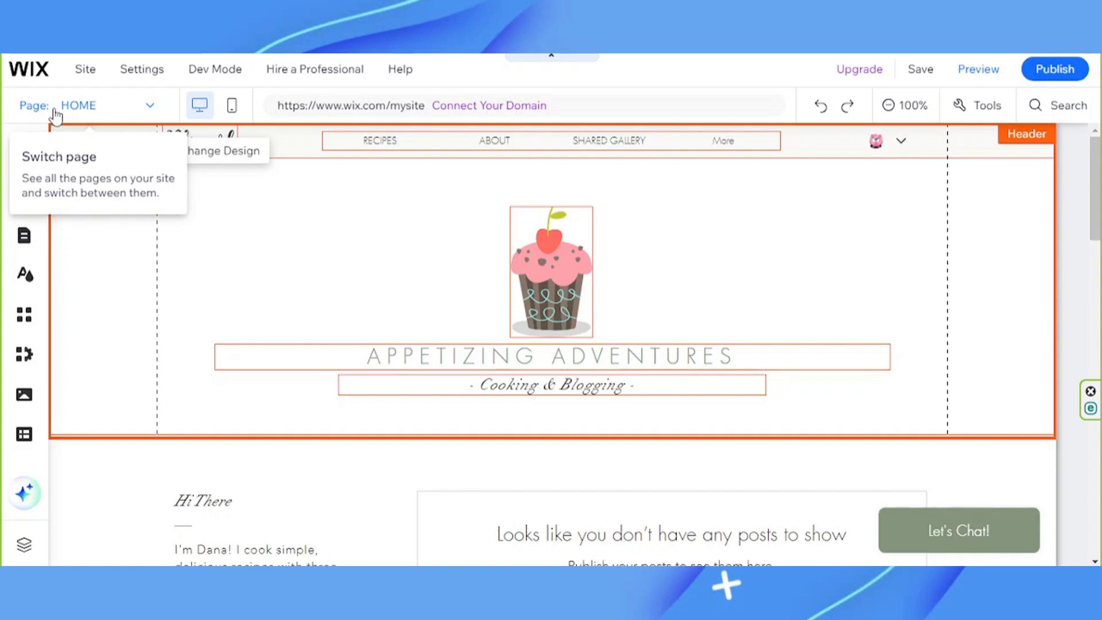
{"action": "mouse_move", "coordinate": [93, 112]}
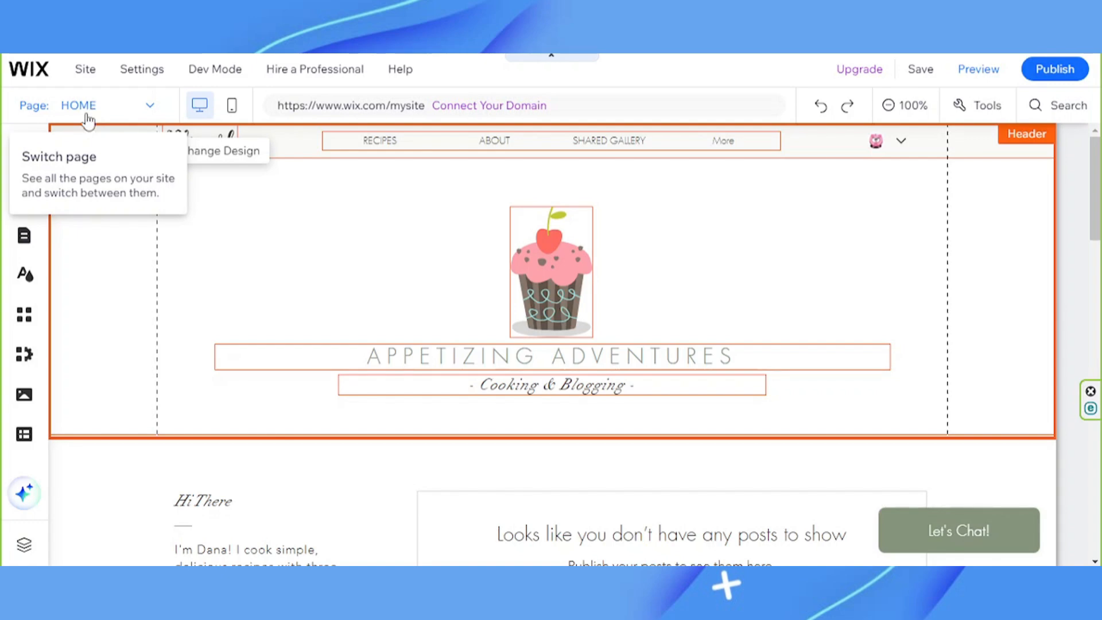
{"action": "left_click", "coordinate": [24, 235]}
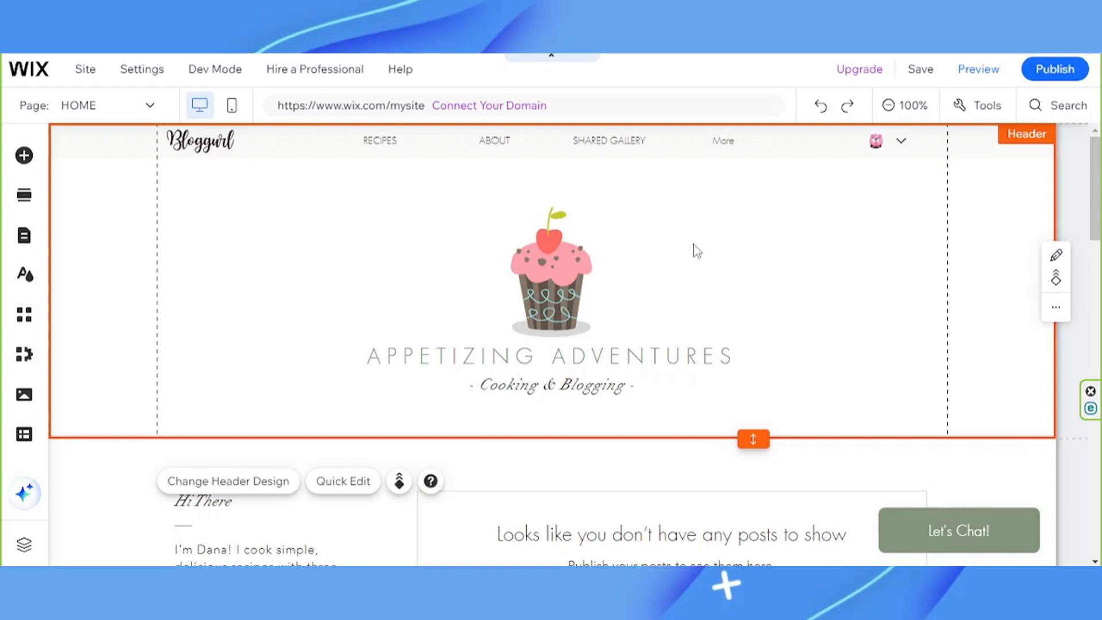
{"action": "mouse_move", "coordinate": [742, 272]}
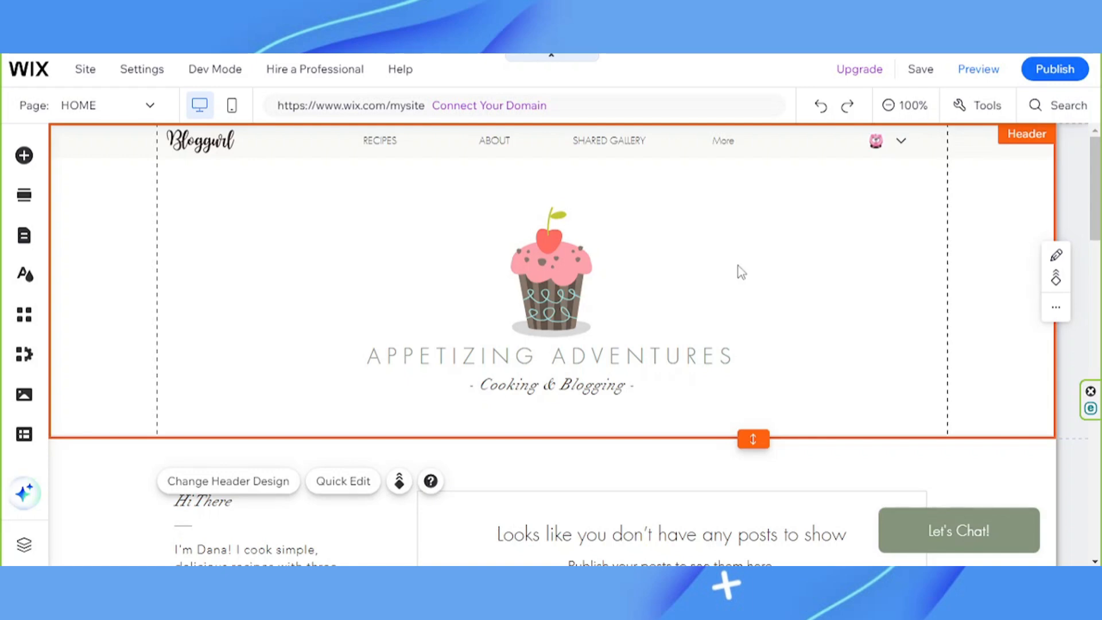
{"action": "mouse_move", "coordinate": [736, 272]}
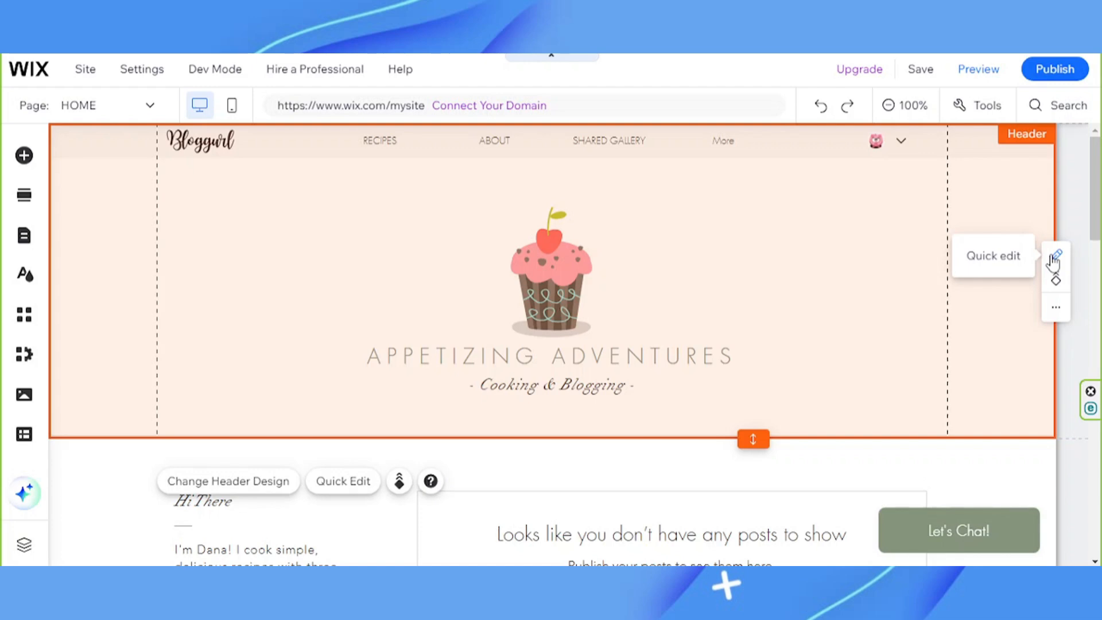
Step: Open the header's Quick Edit panel and its Strip Background change options
{"action": "left_click", "coordinate": [1055, 255]}
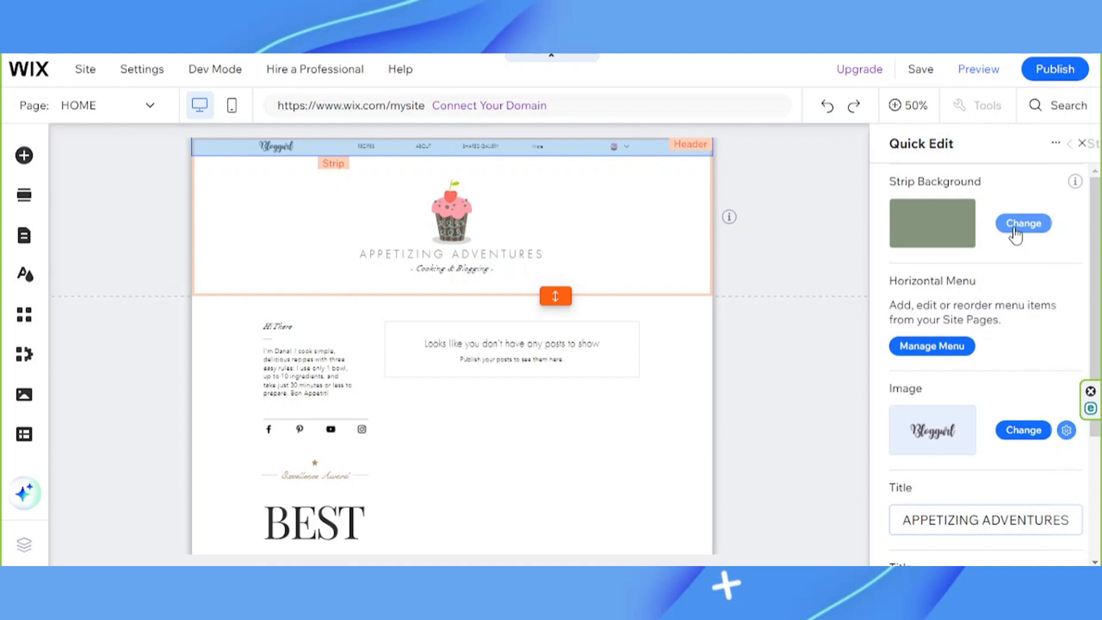
{"action": "left_click", "coordinate": [1023, 223]}
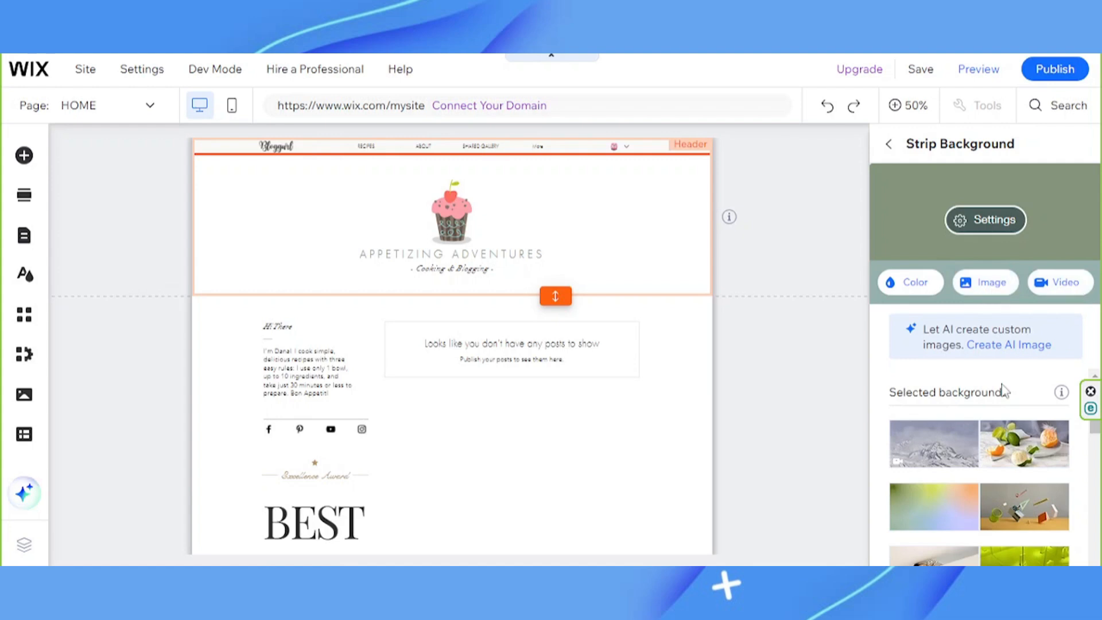
{"action": "left_click", "coordinate": [1060, 282]}
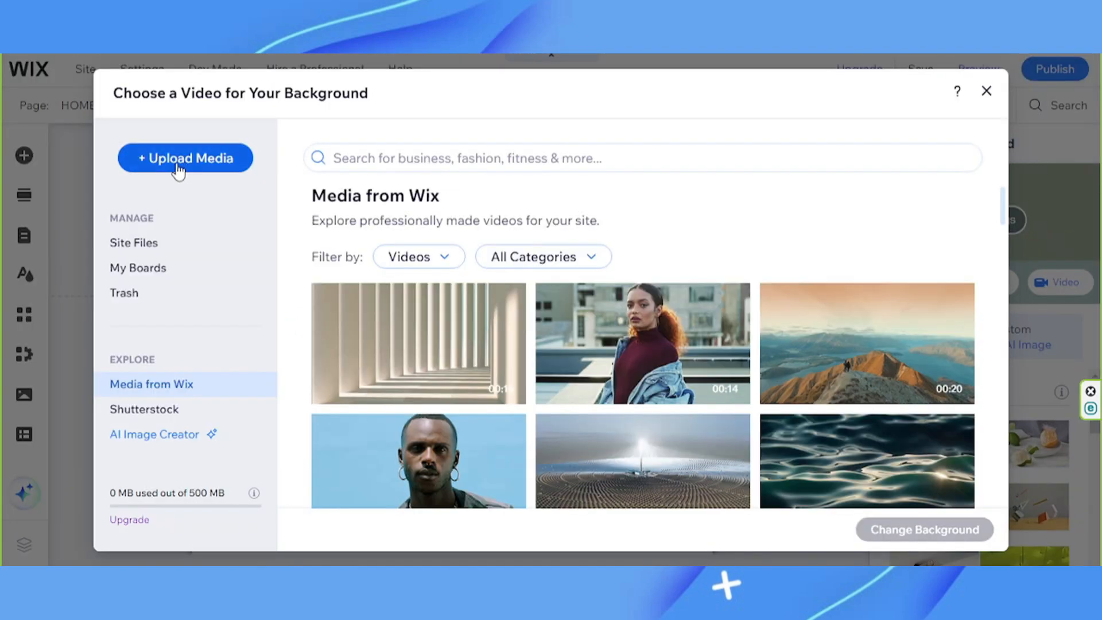
{"action": "mouse_move", "coordinate": [188, 172]}
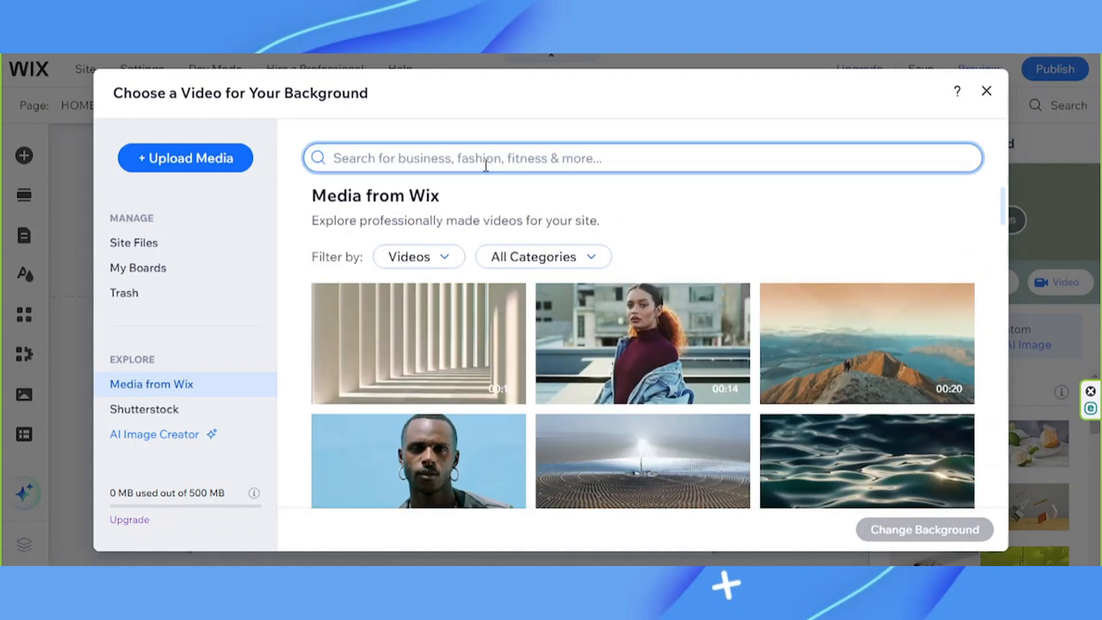
{"action": "type", "text": "cooking"}
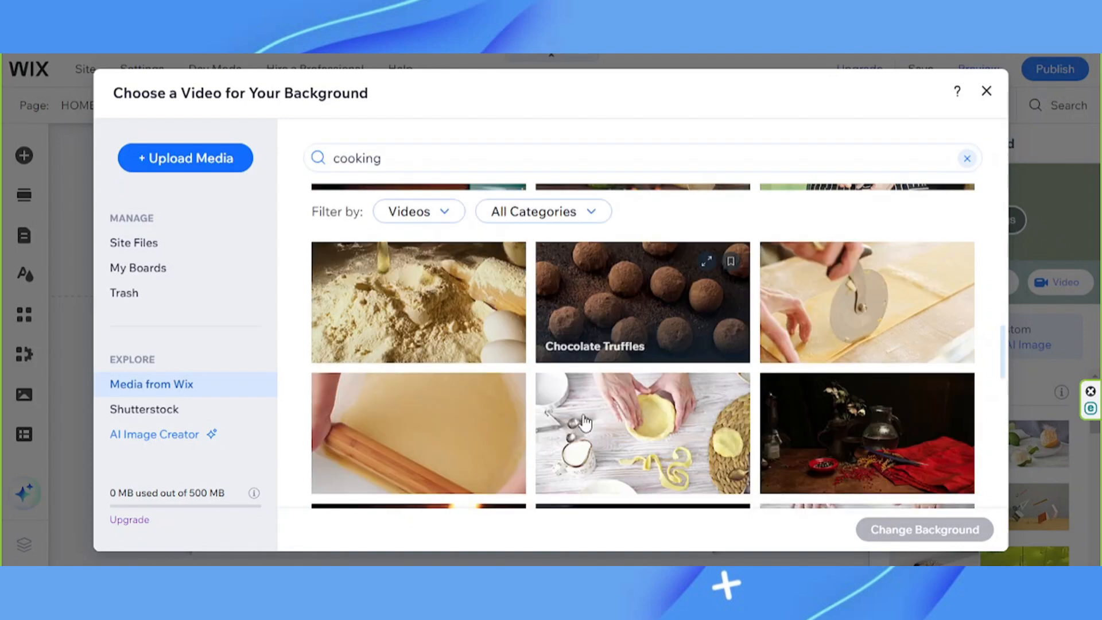
{"action": "left_click", "coordinate": [421, 157]}
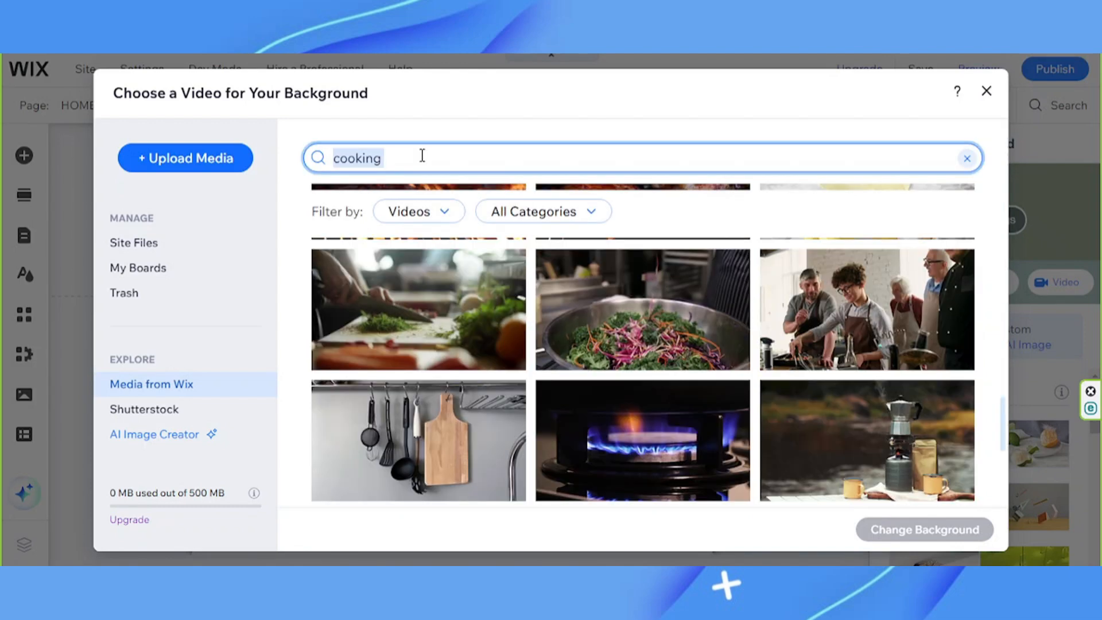
{"action": "type", "text": "dessert"}
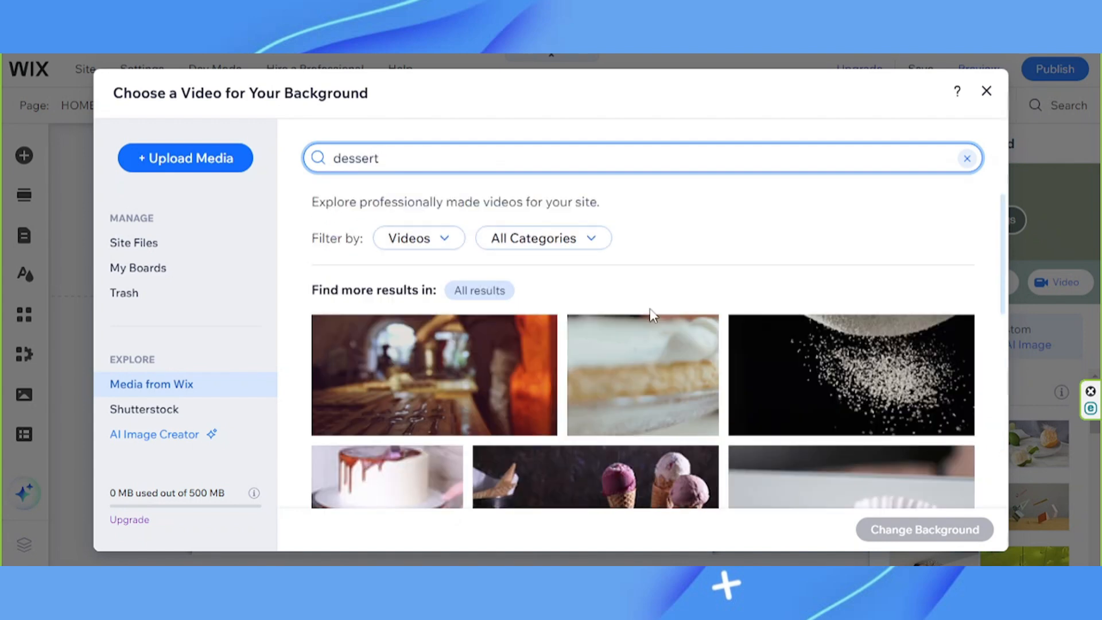
{"action": "scroll", "scroll_direction": "down", "scroll_amount": 3}
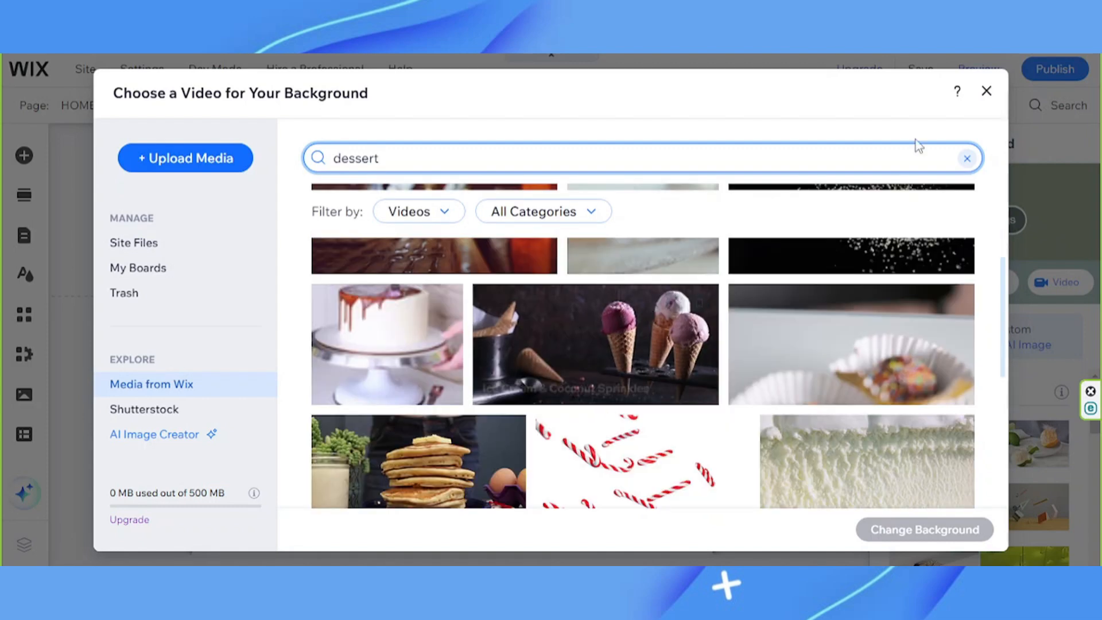
{"action": "left_click", "coordinate": [987, 92]}
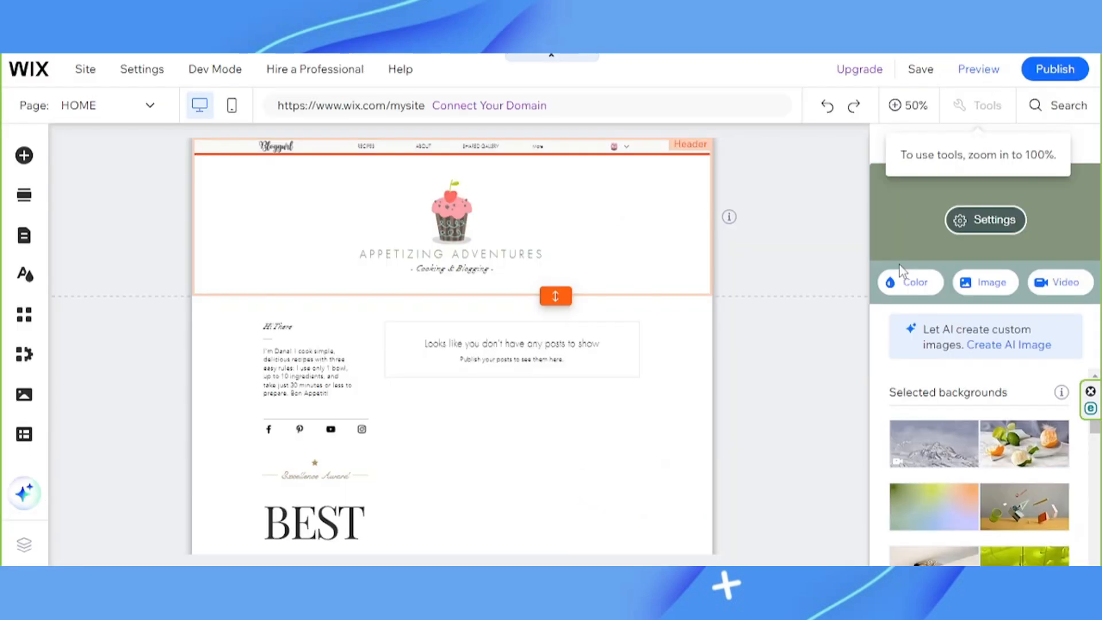
Step: Replace the theme's dark base colour with a custom pink
{"action": "left_click", "coordinate": [910, 282]}
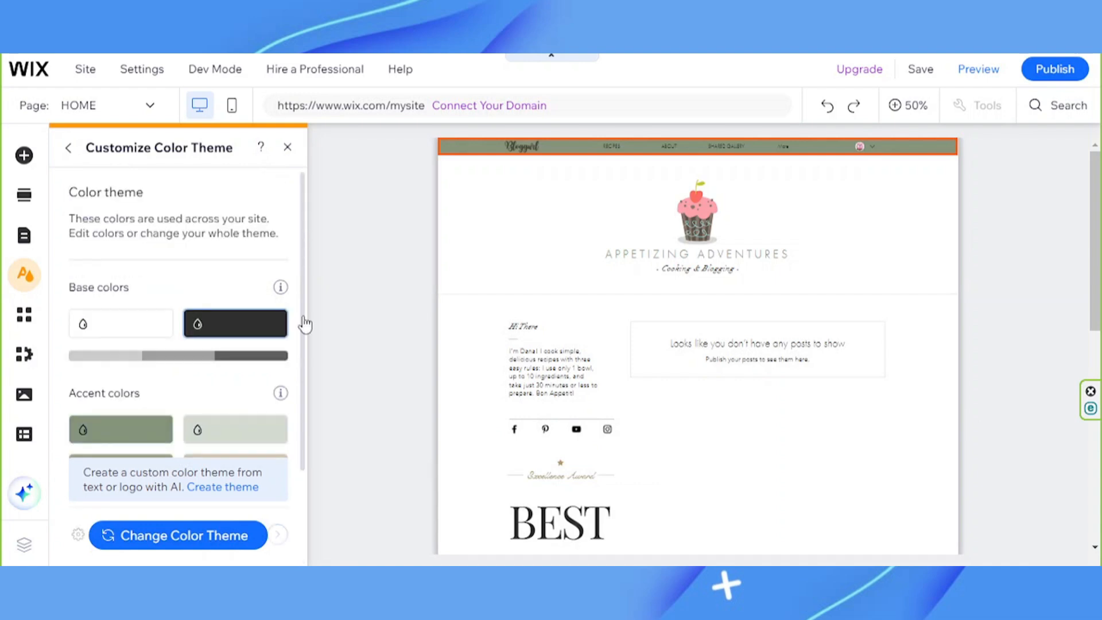
{"action": "left_click", "coordinate": [235, 322]}
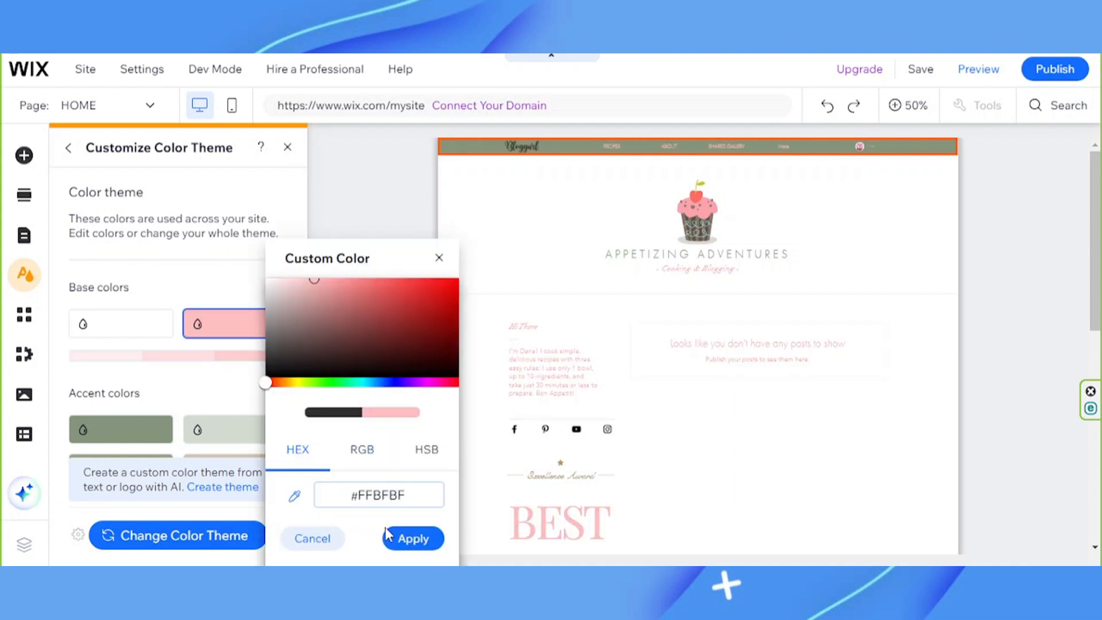
{"action": "left_click", "coordinate": [412, 538]}
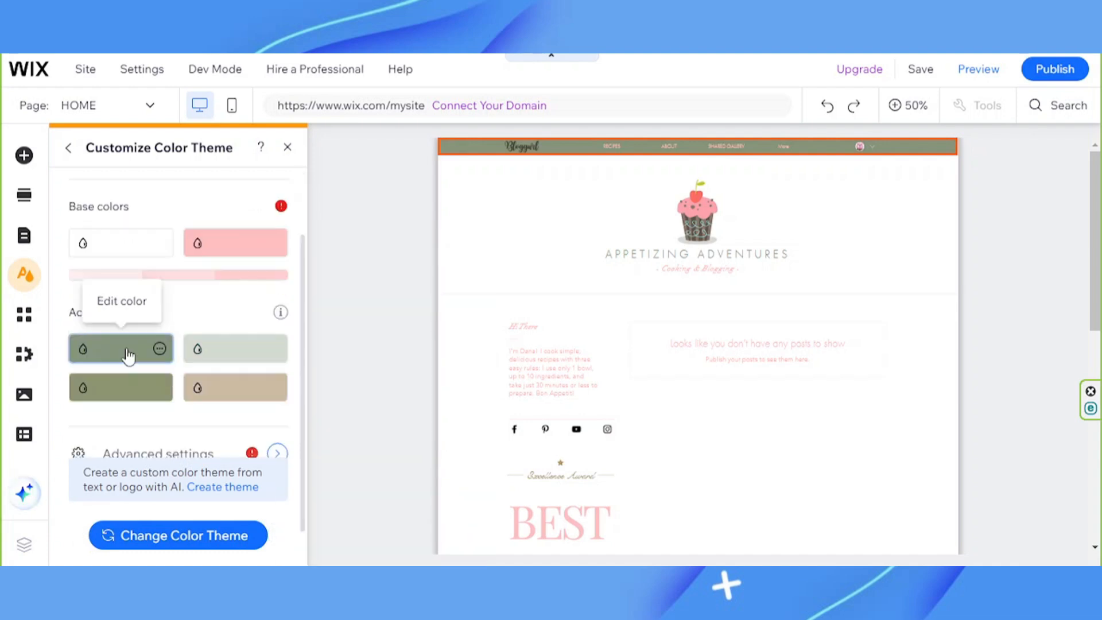
Step: Change the tan accent colour to peach #FFBCA9, review the full theme, then close it
{"action": "left_click", "coordinate": [120, 348]}
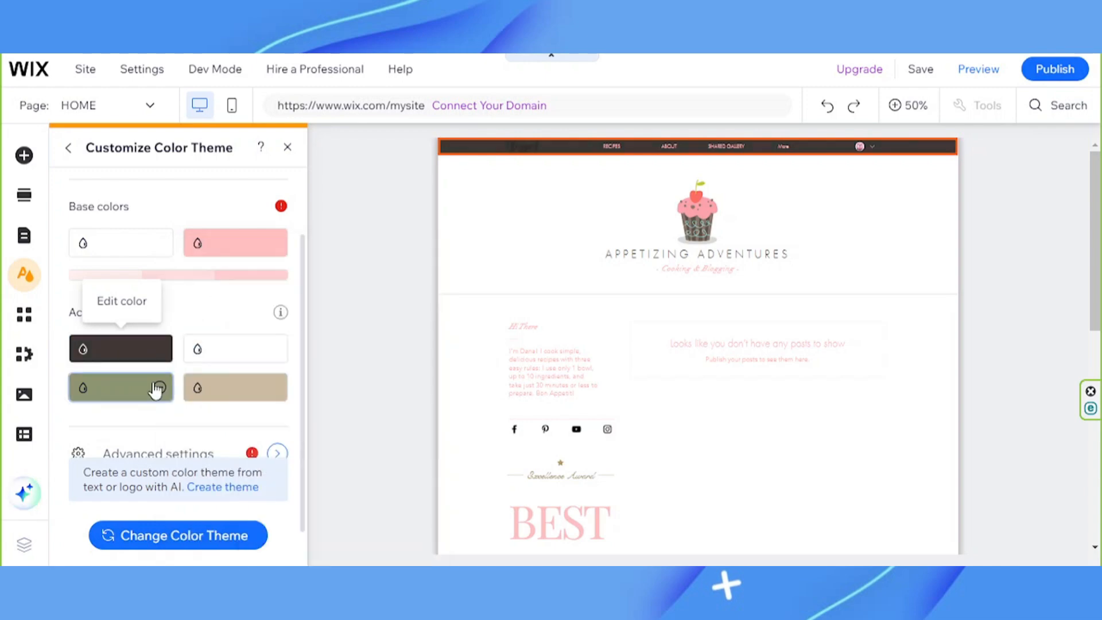
{"action": "left_click", "coordinate": [120, 386]}
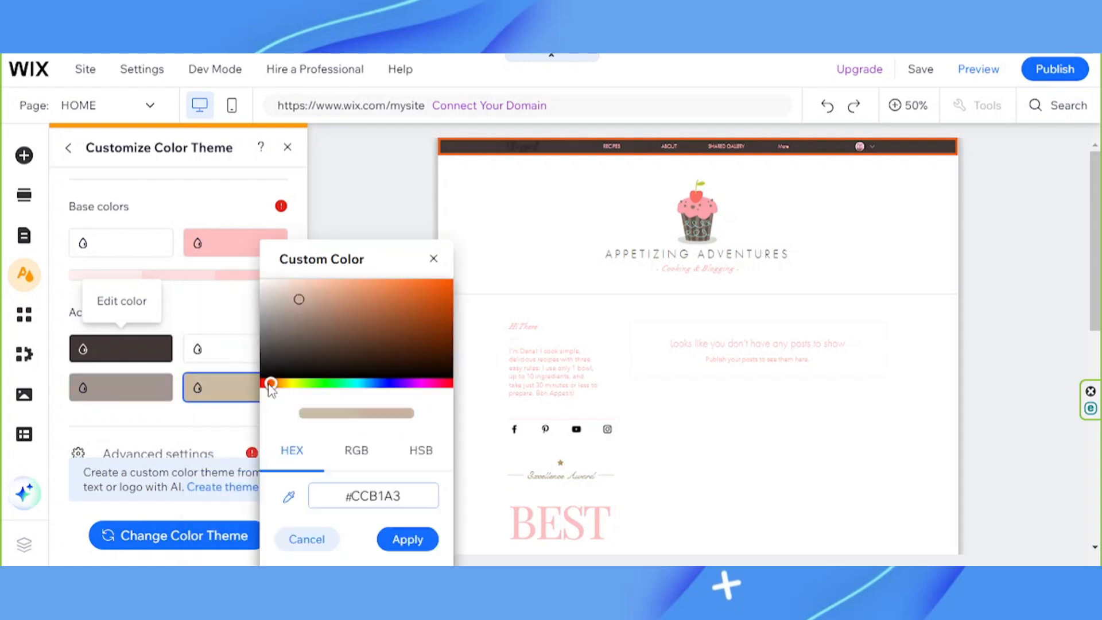
{"action": "left_click_drag", "start_coordinate": [271, 383], "coordinate": [265, 383]}
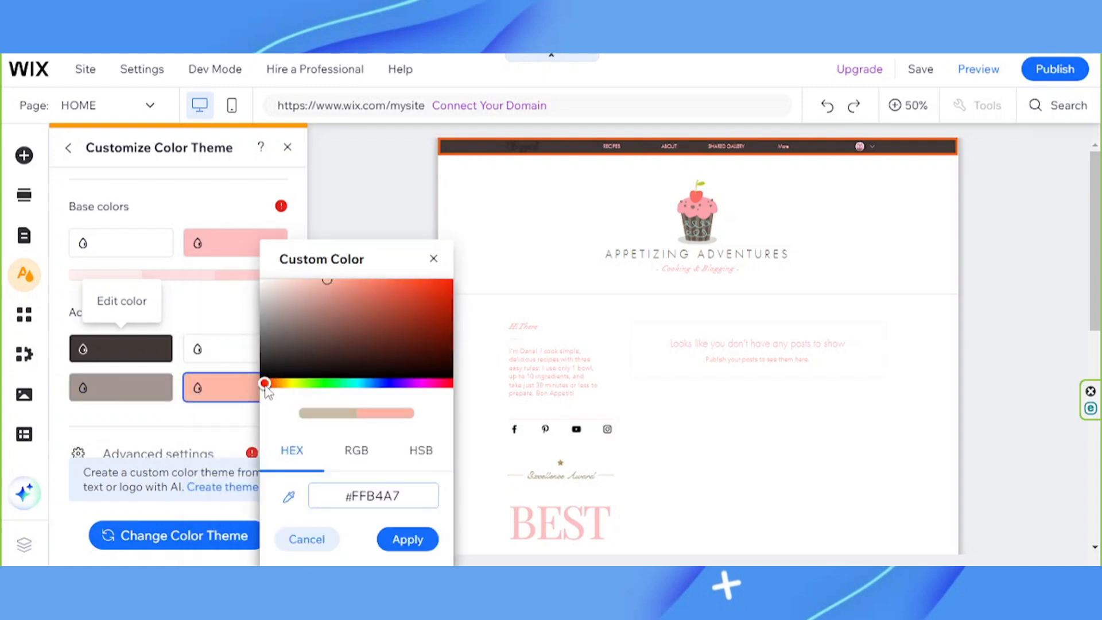
{"action": "left_click_drag", "start_coordinate": [266, 381], "coordinate": [319, 284]}
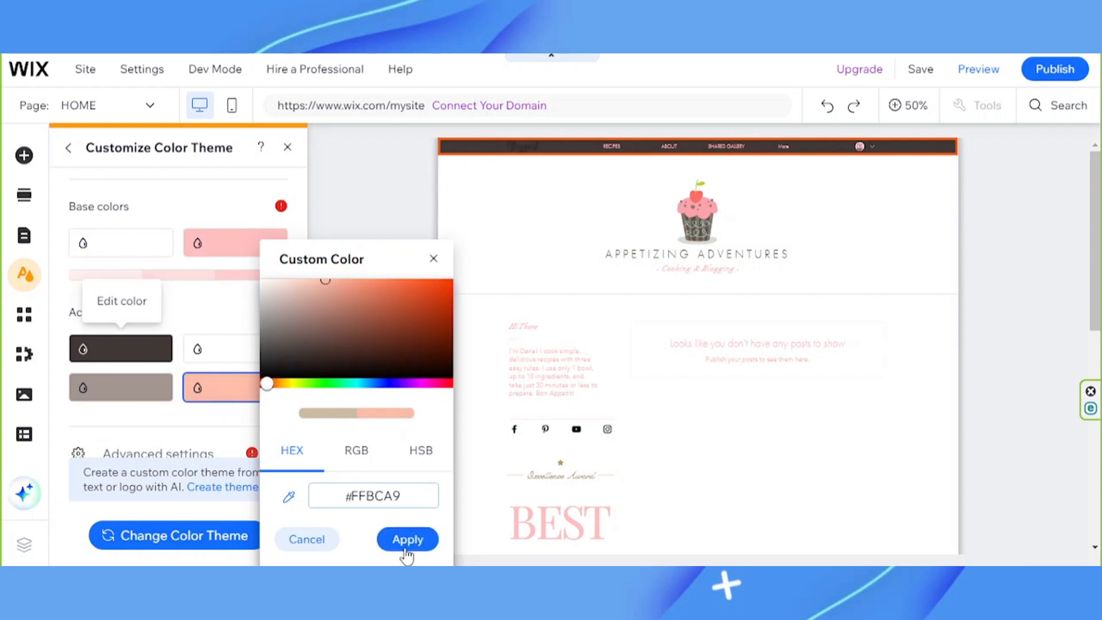
{"action": "left_click", "coordinate": [407, 539]}
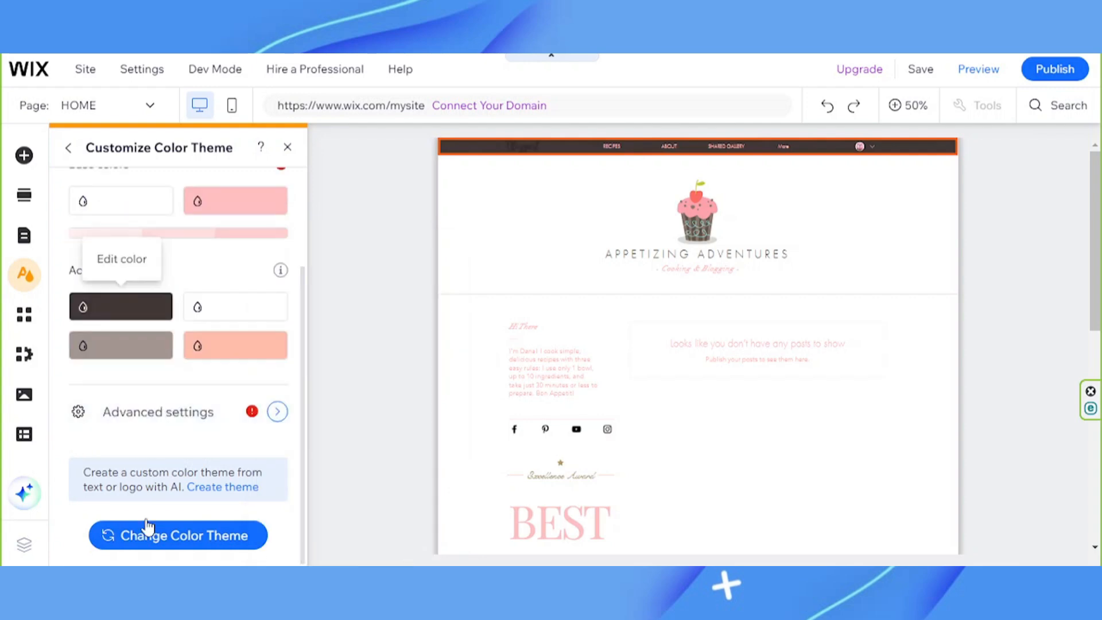
{"action": "left_click", "coordinate": [178, 535]}
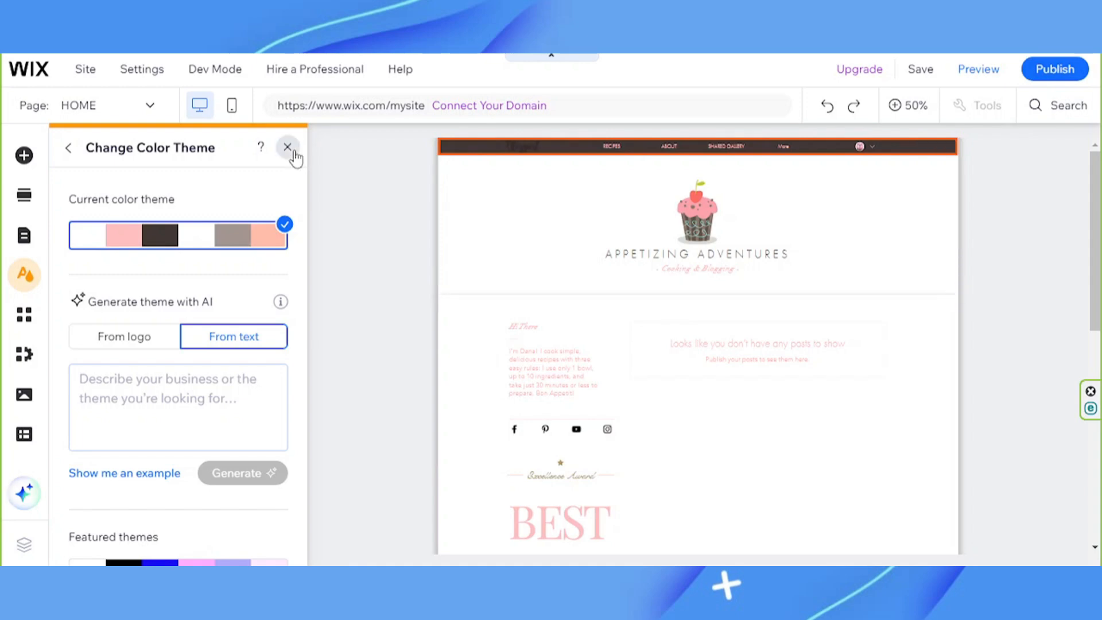
{"action": "left_click", "coordinate": [287, 147]}
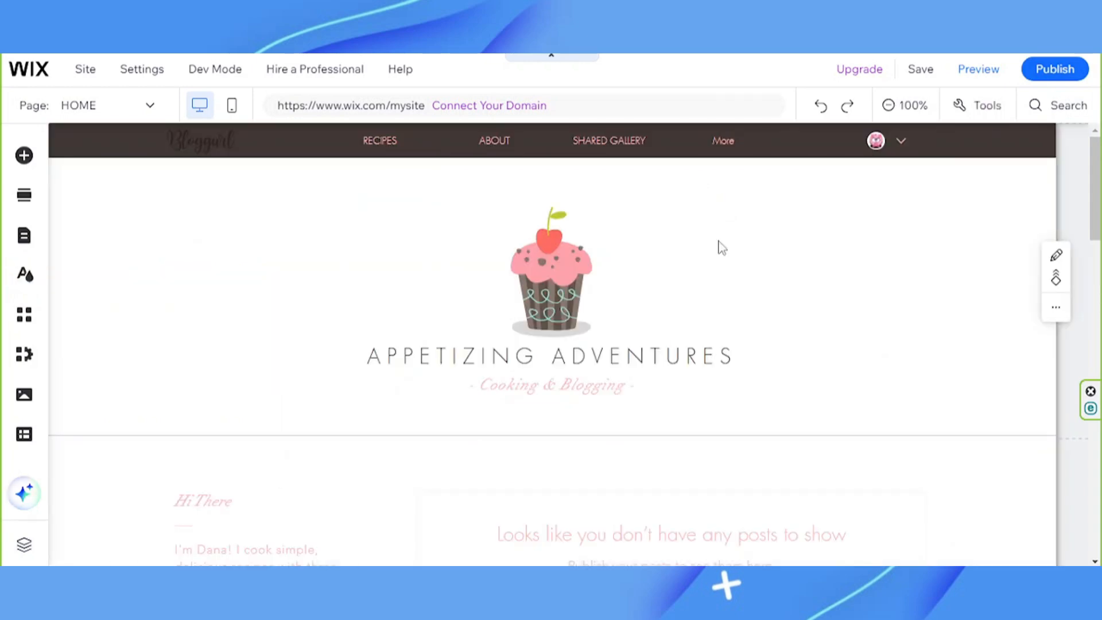
Step: Select the page header and bring up its Quick Edit settings
{"action": "left_click", "coordinate": [548, 288]}
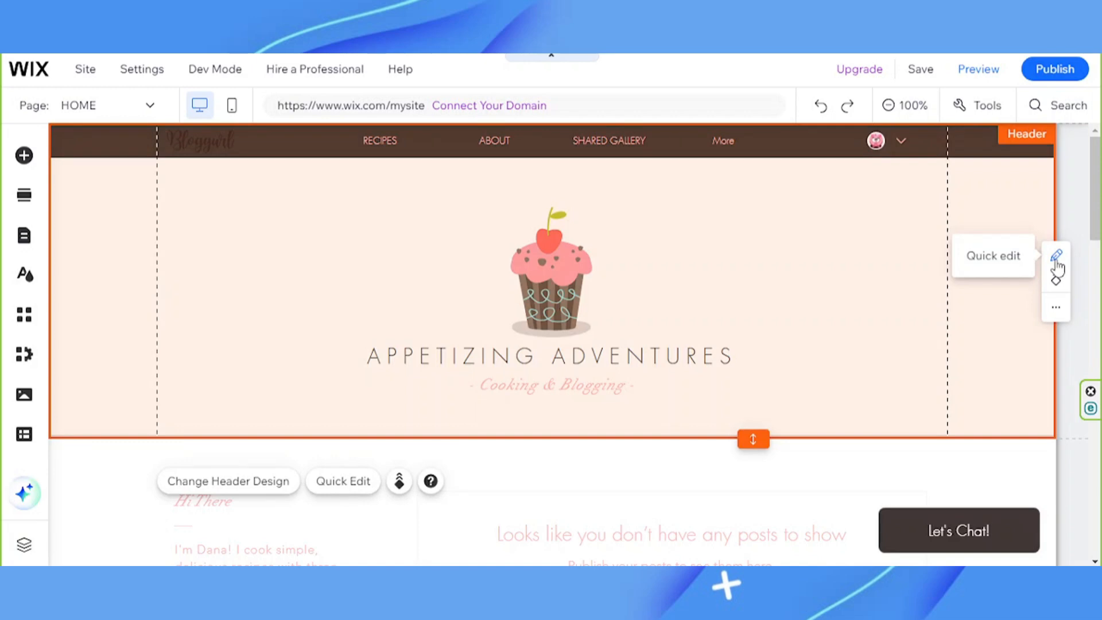
{"action": "left_click", "coordinate": [1056, 253]}
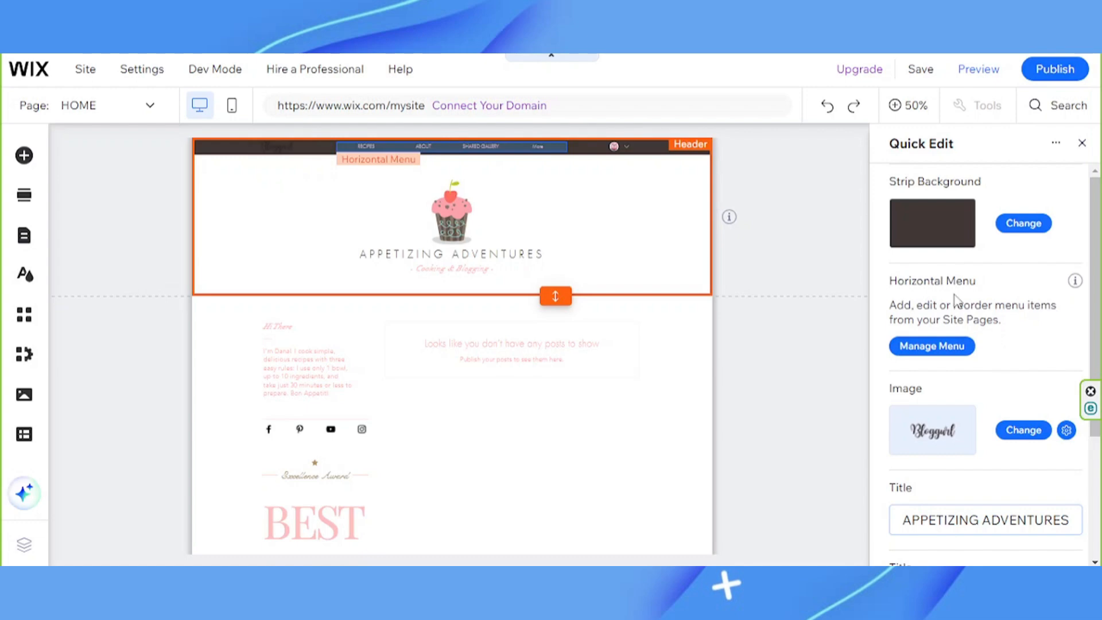
{"action": "mouse_move", "coordinate": [1055, 317]}
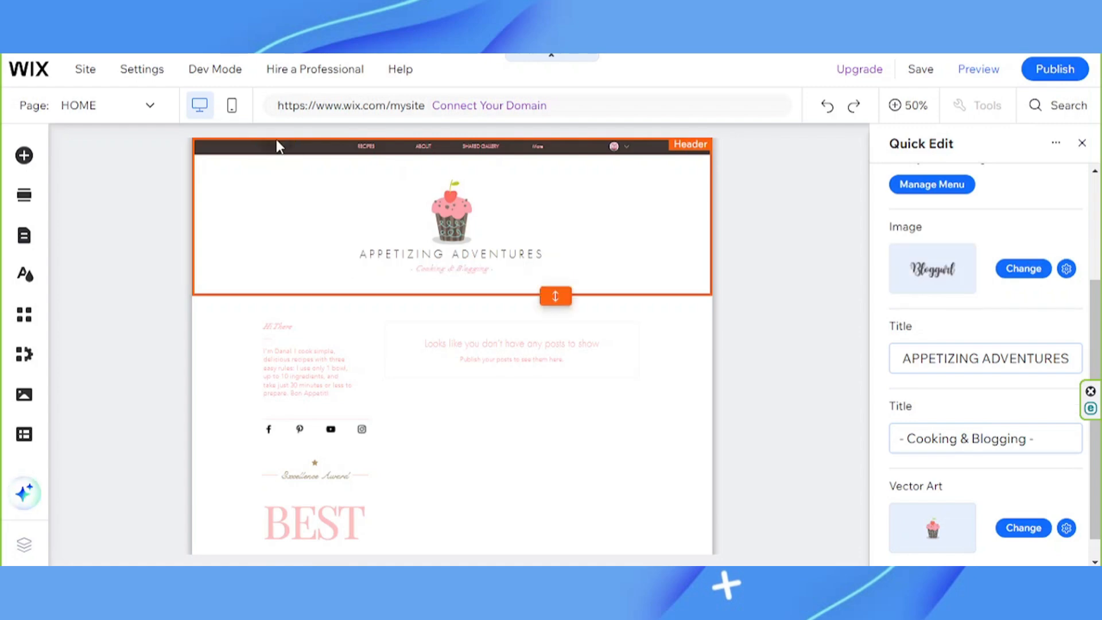
{"action": "mouse_move", "coordinate": [913, 272]}
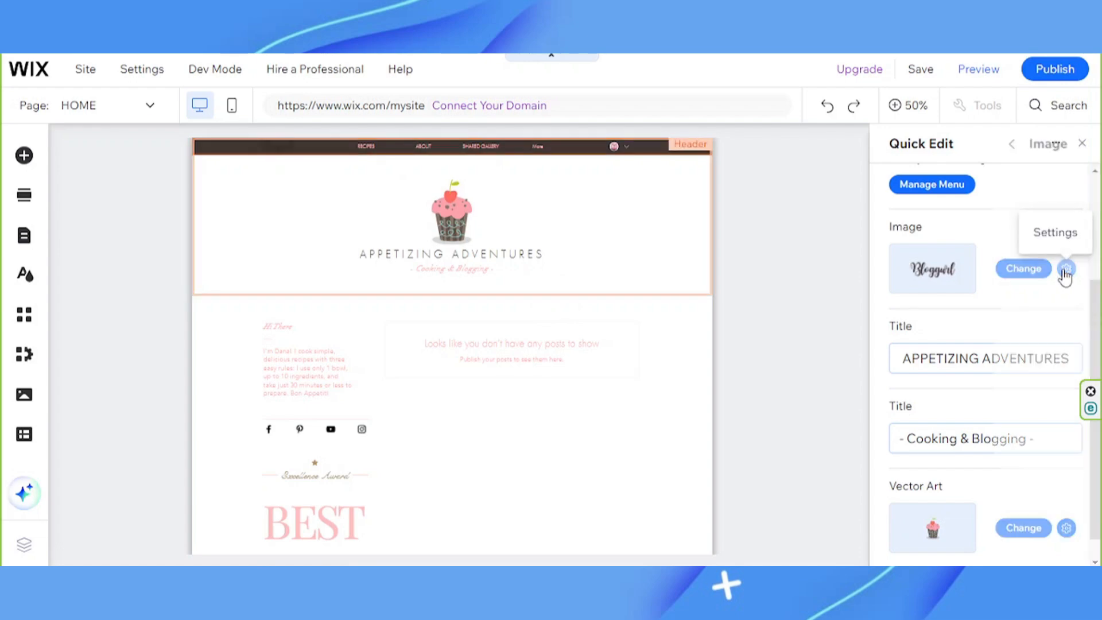
Step: Drag the Photo Studio brightness slider until the Bloggurl logo is white, then save
{"action": "left_click", "coordinate": [1066, 269]}
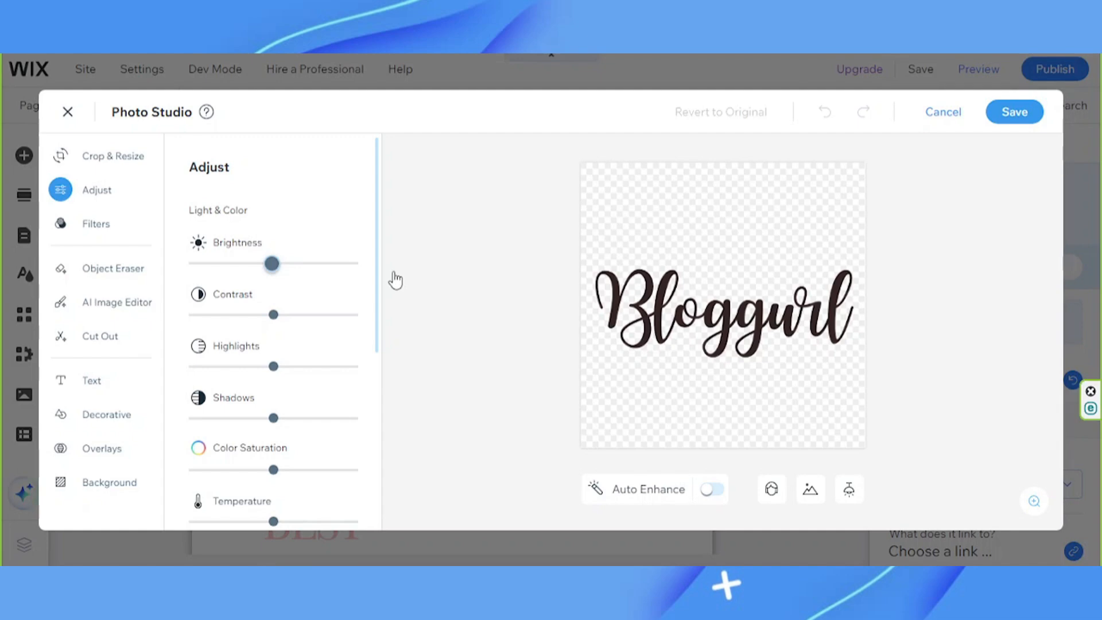
{"action": "left_click_drag", "start_coordinate": [272, 263], "coordinate": [357, 264]}
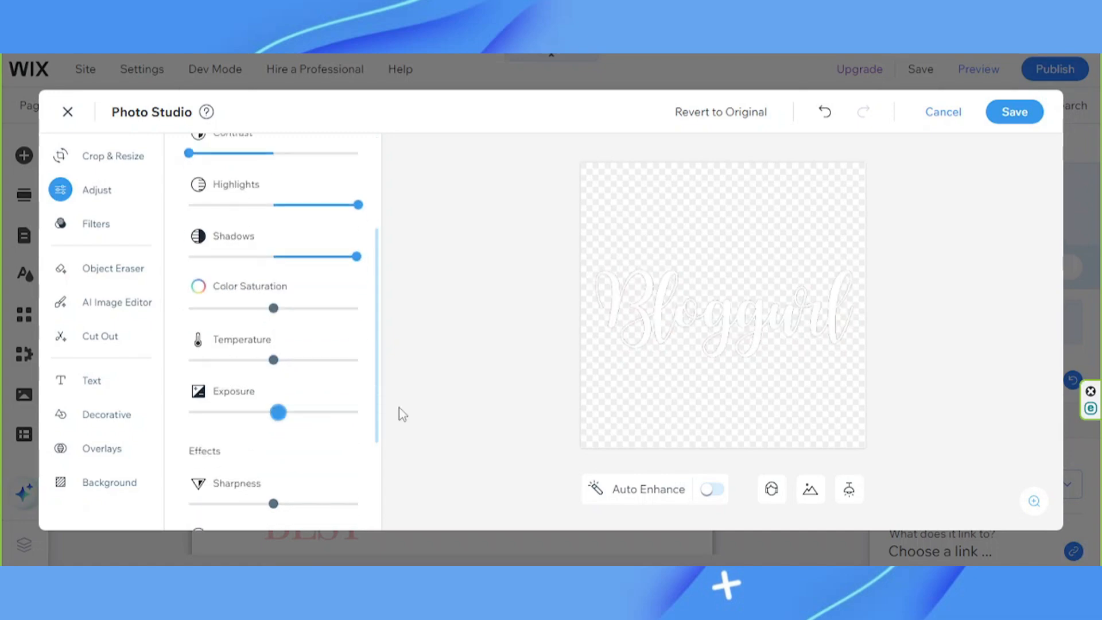
{"action": "left_click", "coordinate": [1014, 112]}
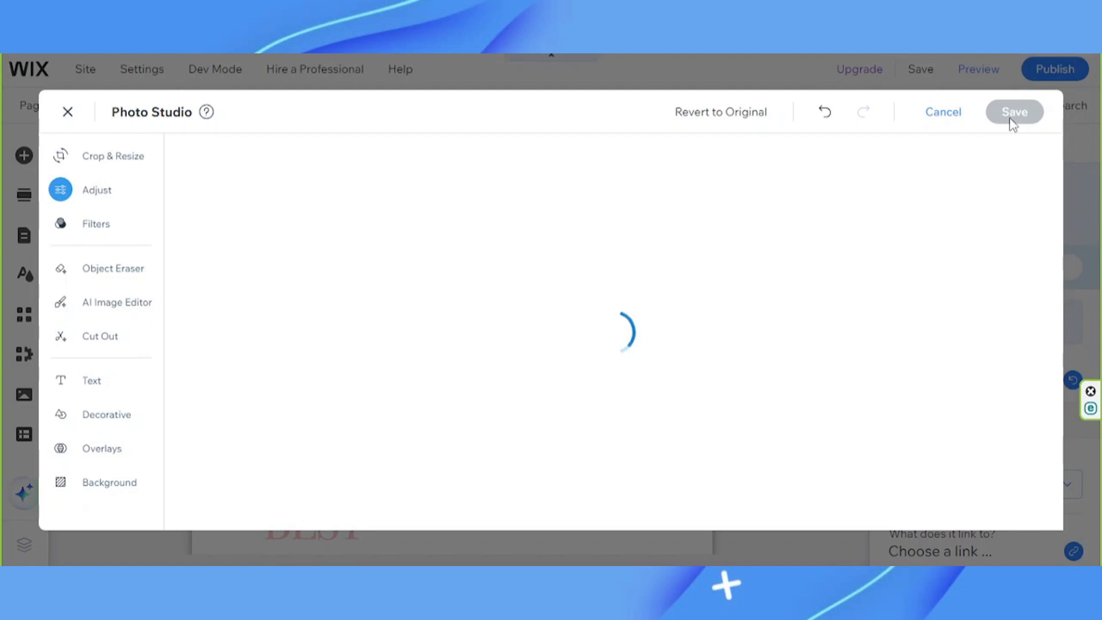
Step: Go from the Image panel back to Quick Edit and close the header panels
{"action": "left_click", "coordinate": [1015, 112]}
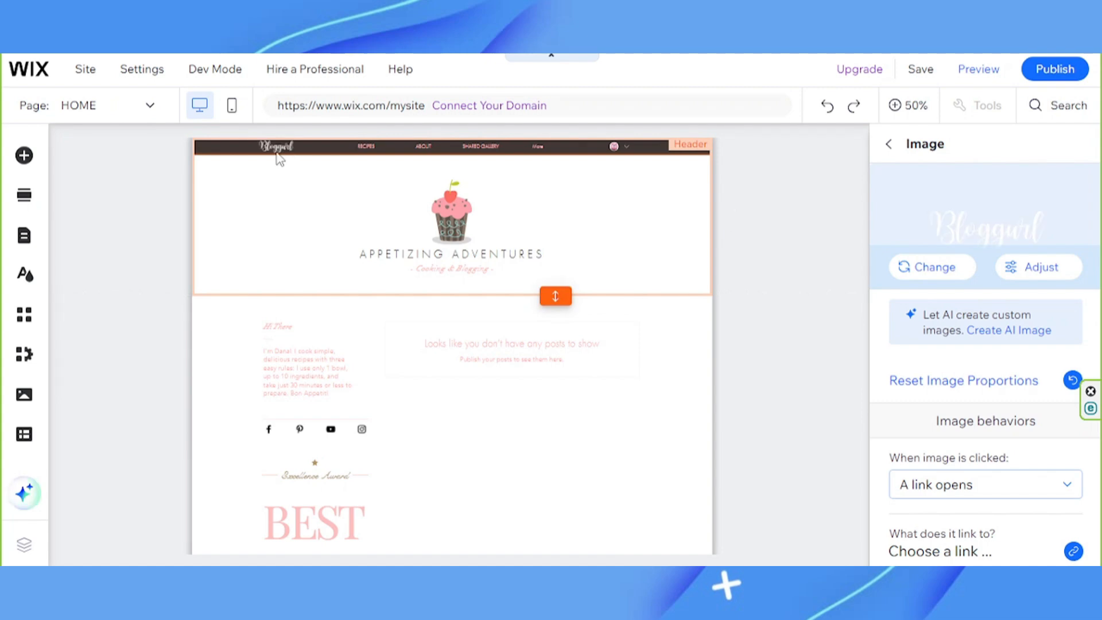
{"action": "mouse_move", "coordinate": [890, 144]}
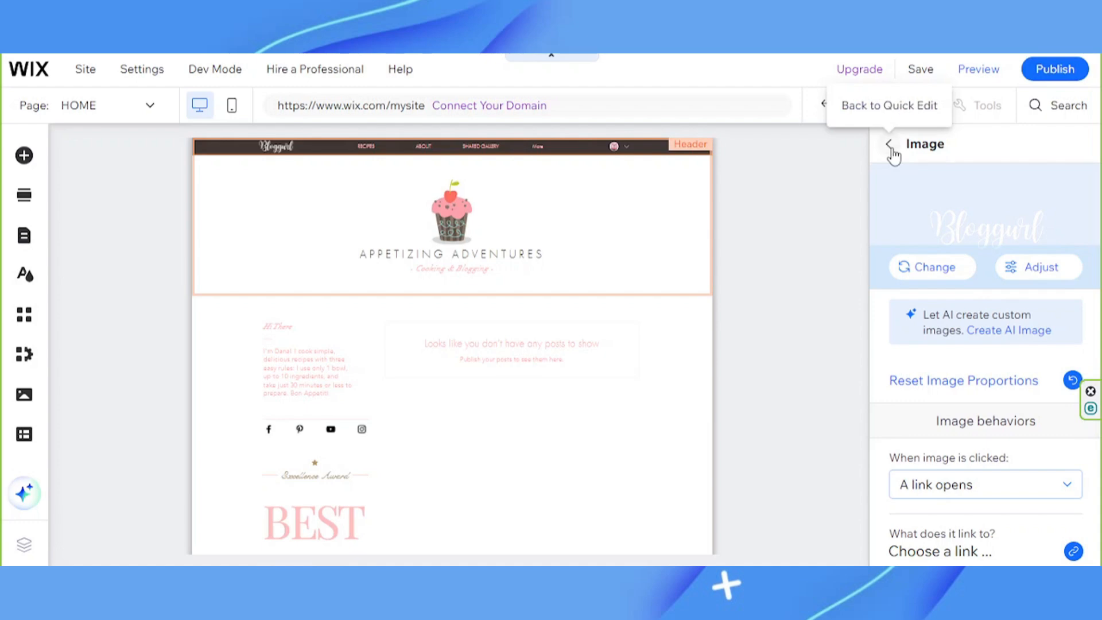
{"action": "left_click", "coordinate": [888, 105]}
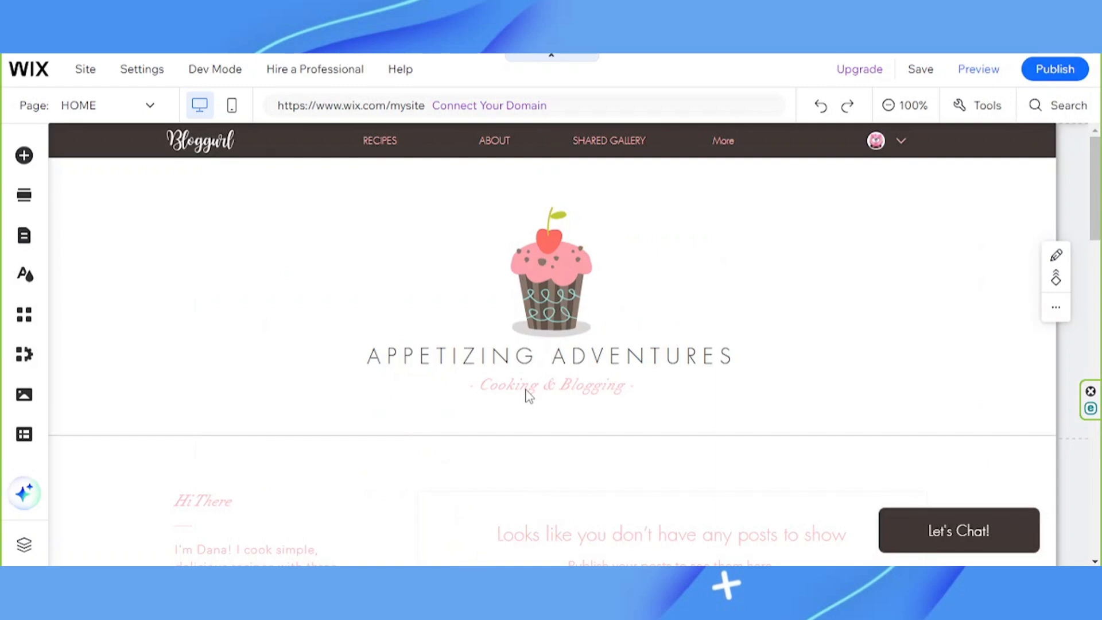
Step: Recolour the '- Cooking & Blogging -' tagline text to gray theme swatch #A29690
{"action": "left_click", "coordinate": [551, 384]}
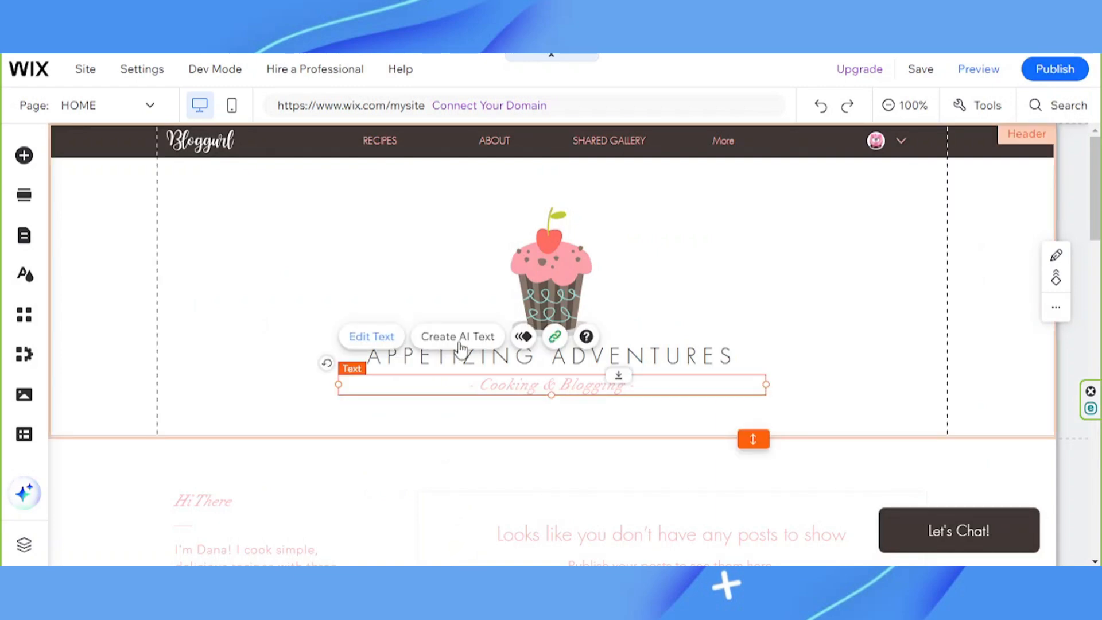
{"action": "mouse_move", "coordinate": [523, 335]}
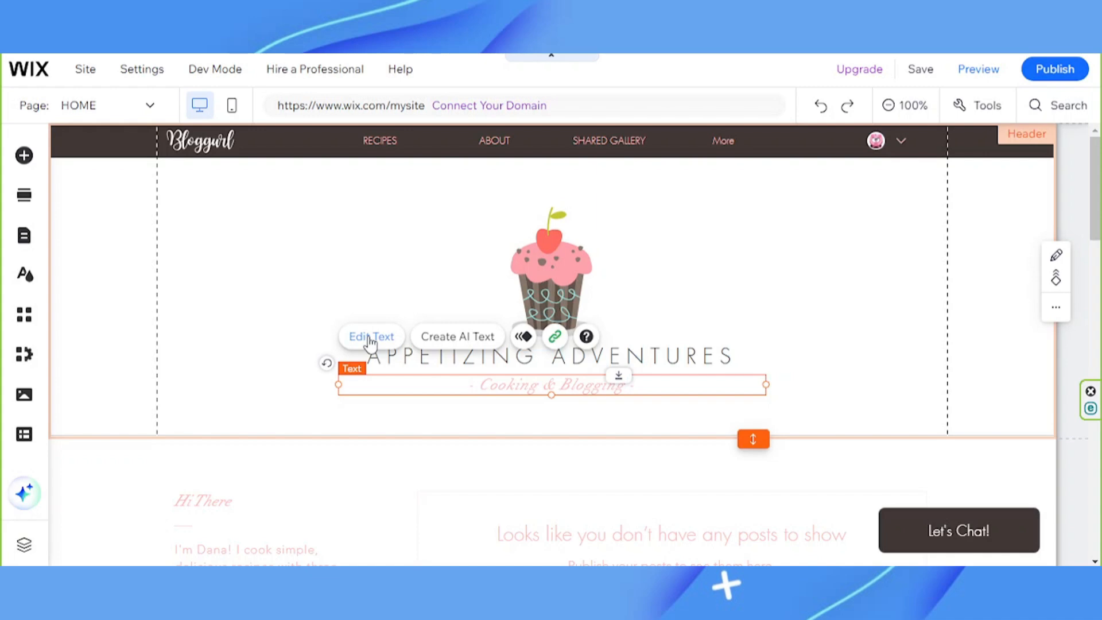
{"action": "left_click", "coordinate": [370, 336]}
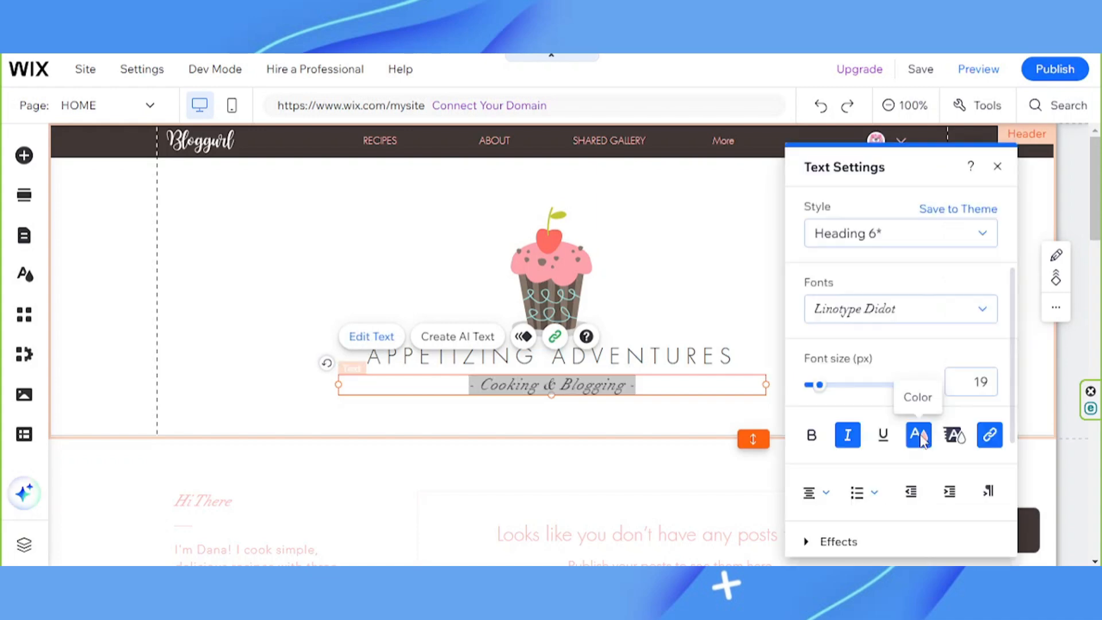
{"action": "left_click", "coordinate": [918, 435]}
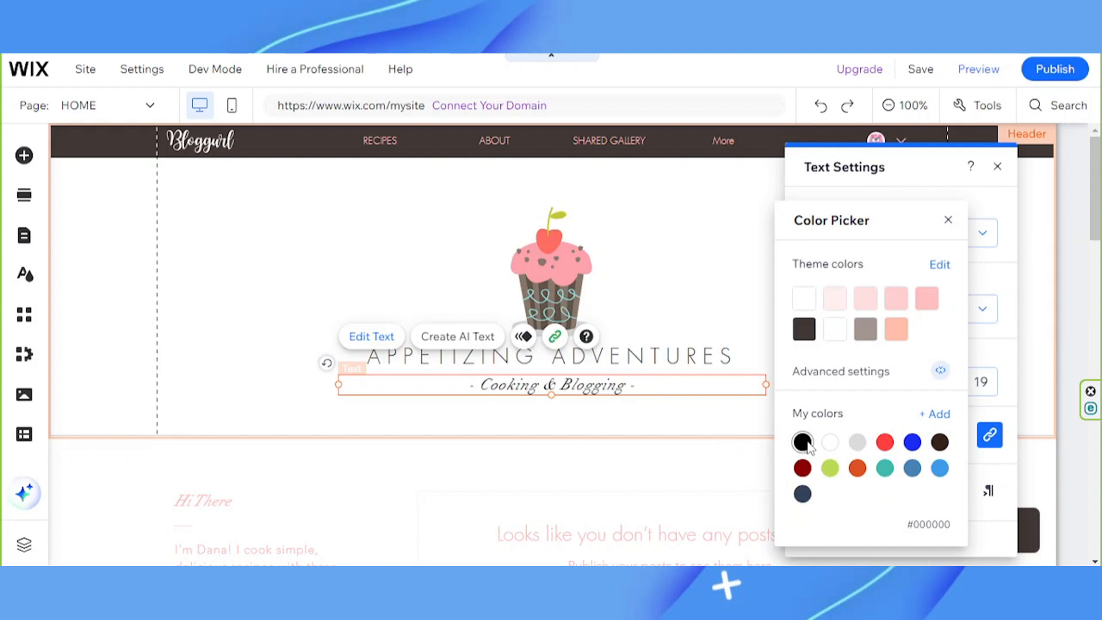
{"action": "left_click", "coordinate": [865, 329]}
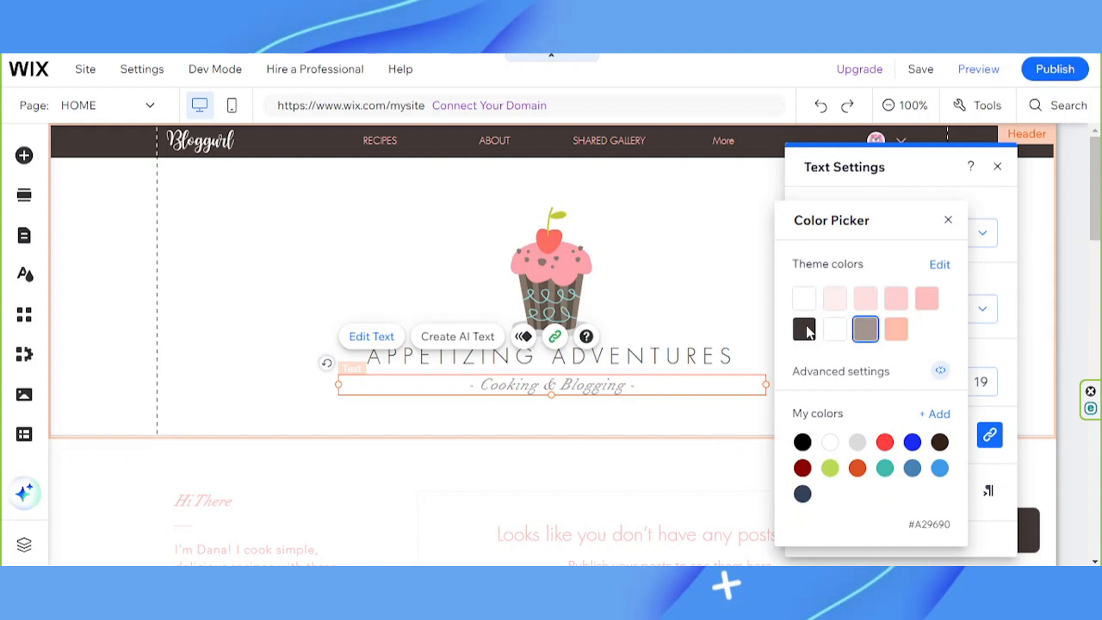
{"action": "left_click", "coordinate": [948, 220]}
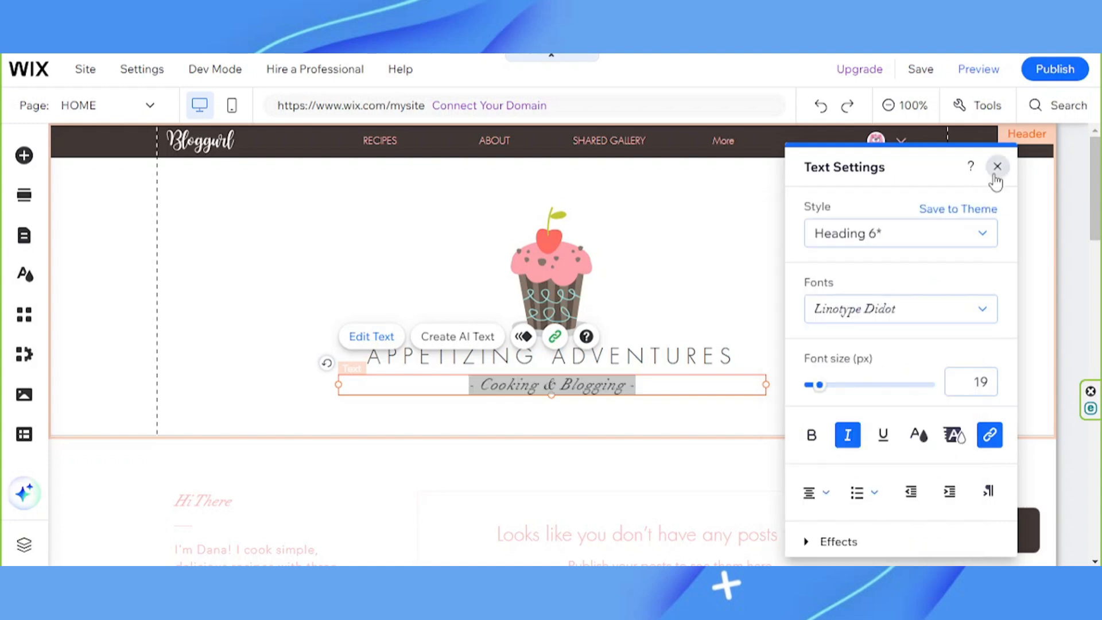
Step: Close Text Settings and browse the Image and Button categories of Add Elements
{"action": "left_click", "coordinate": [997, 167]}
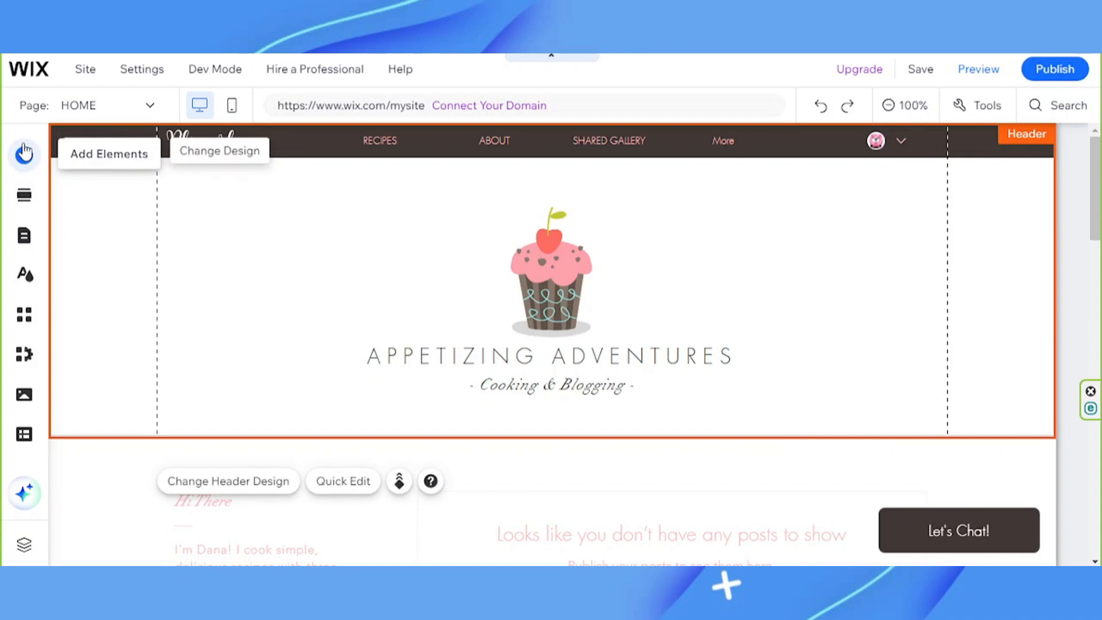
{"action": "left_click", "coordinate": [24, 155]}
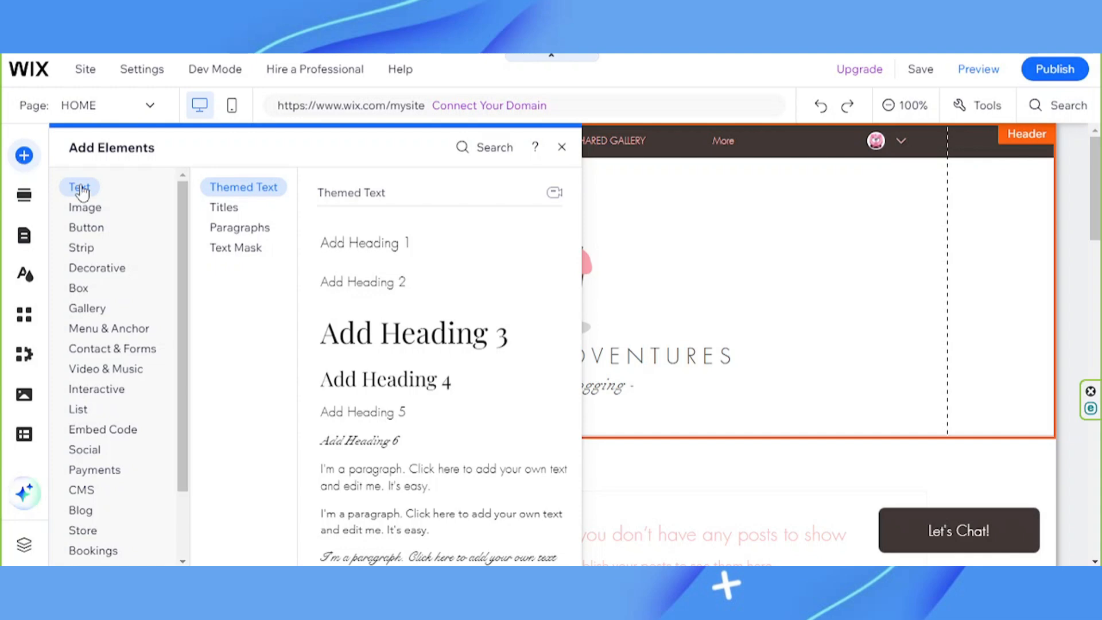
{"action": "left_click", "coordinate": [85, 207]}
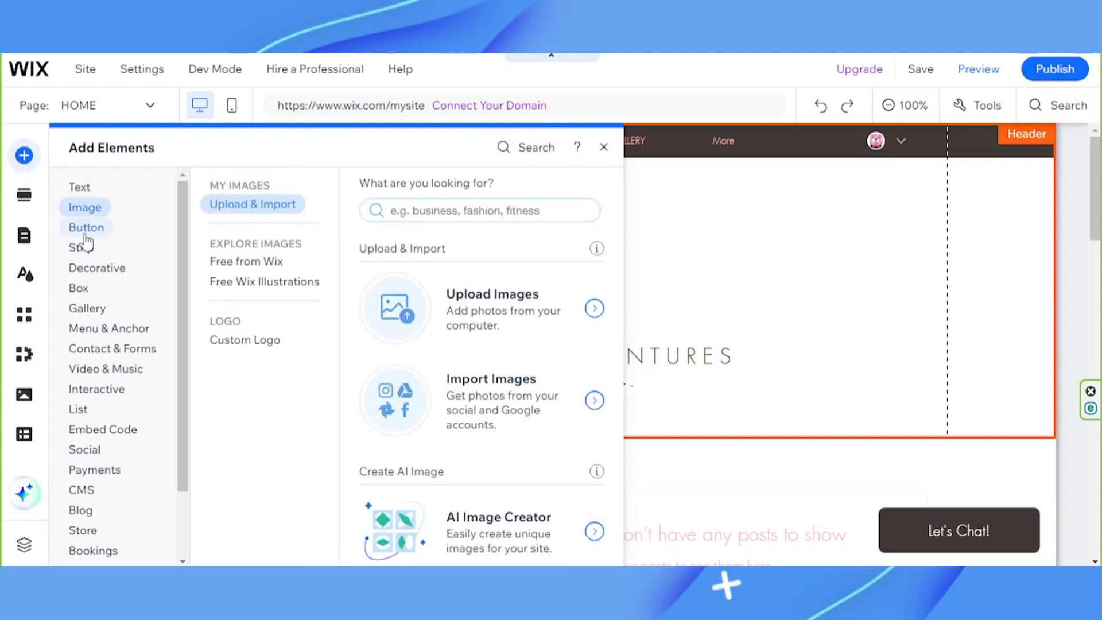
{"action": "left_click", "coordinate": [86, 227]}
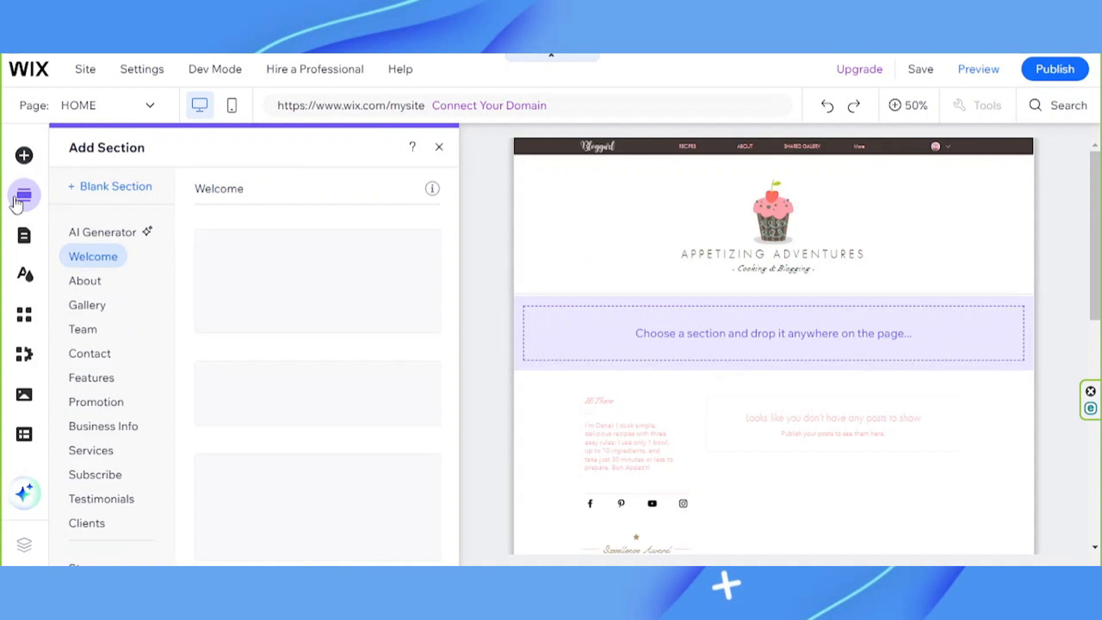
Step: Scroll through the Welcome section designs, then scroll back to the page header
{"action": "scroll", "scroll_direction": "down", "scroll_amount": 3}
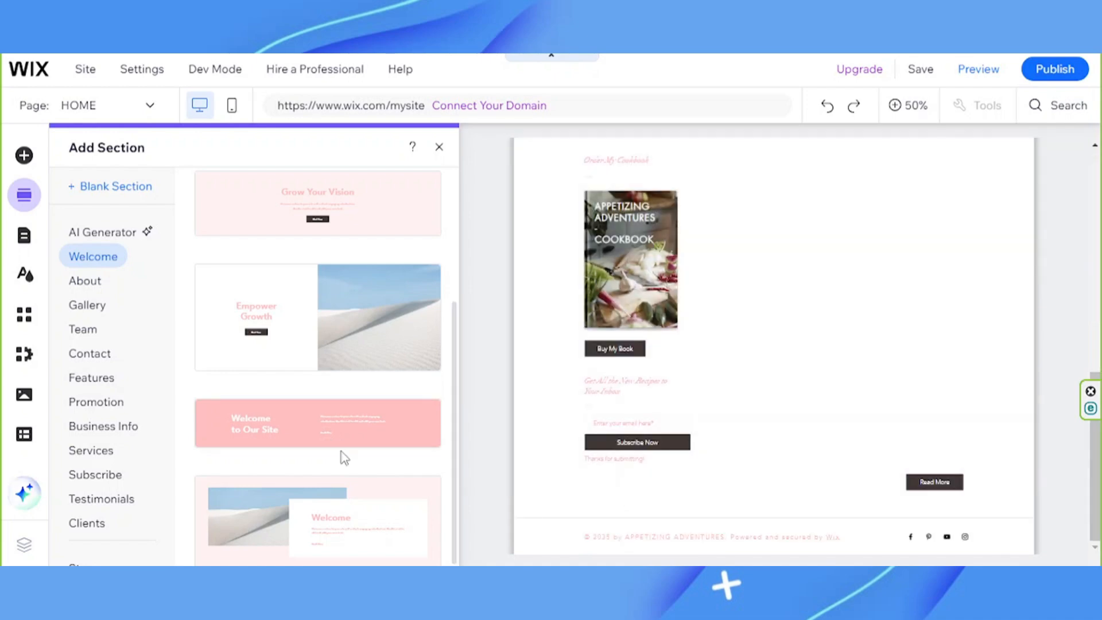
{"action": "mouse_move", "coordinate": [331, 327]}
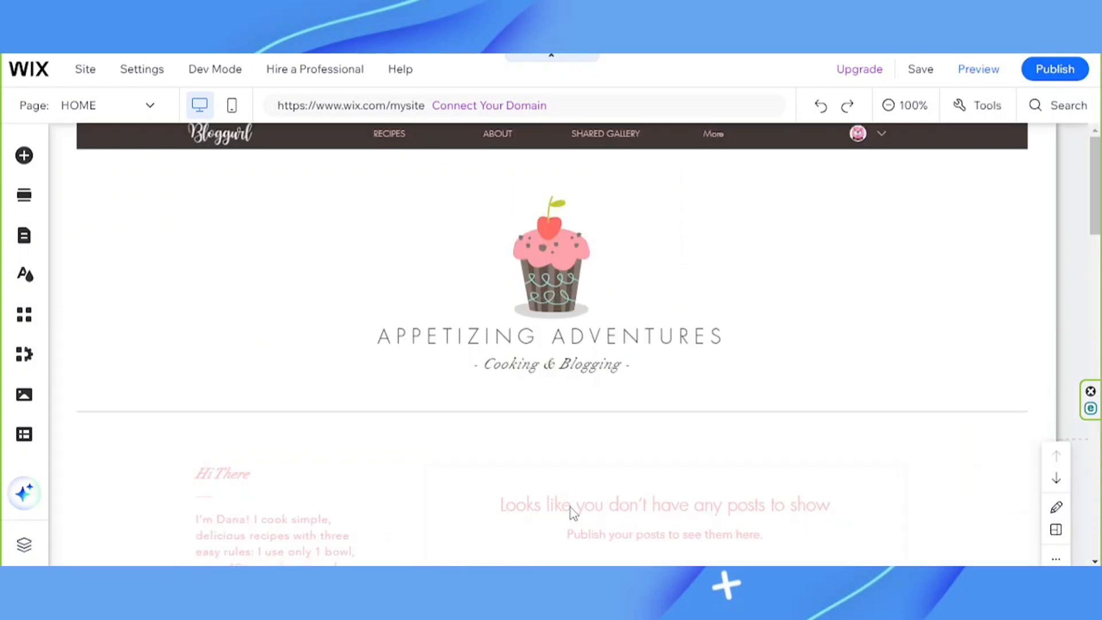
{"action": "scroll", "scroll_direction": "down", "scroll_amount": 3}
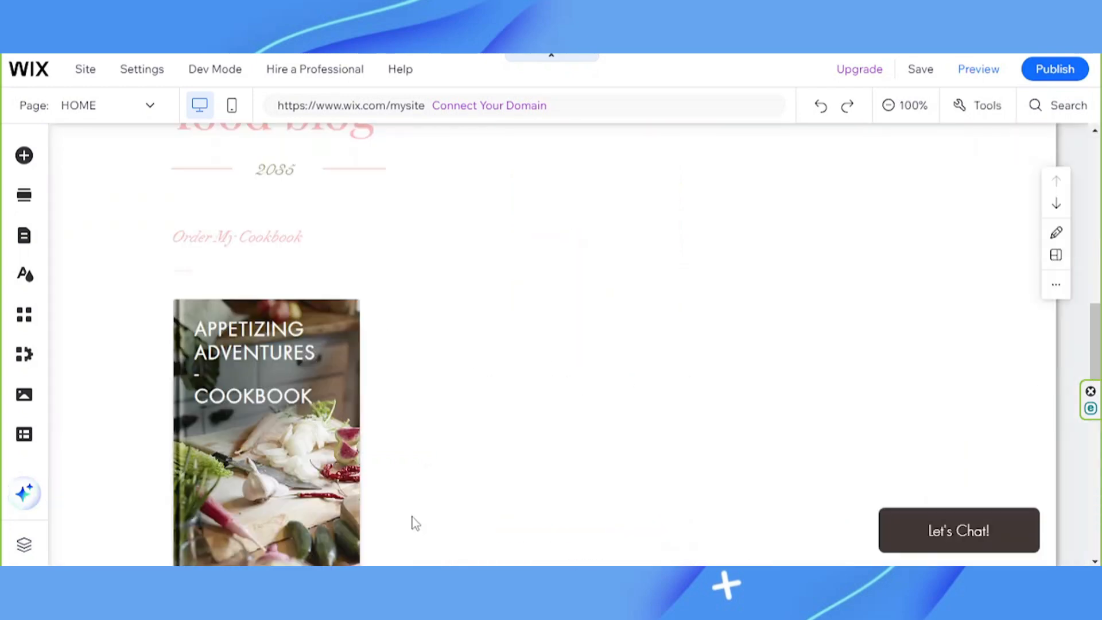
{"action": "scroll", "scroll_direction": "down", "scroll_amount": 3}
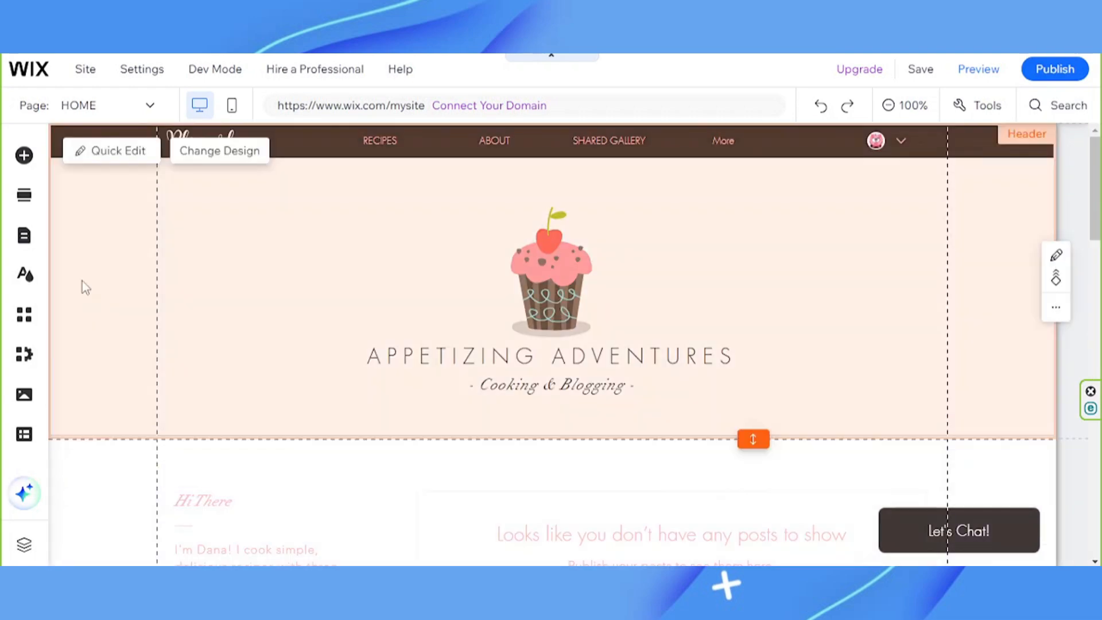
Step: Close the Pages panel and bring up the Site Design panel
{"action": "left_click", "coordinate": [23, 236]}
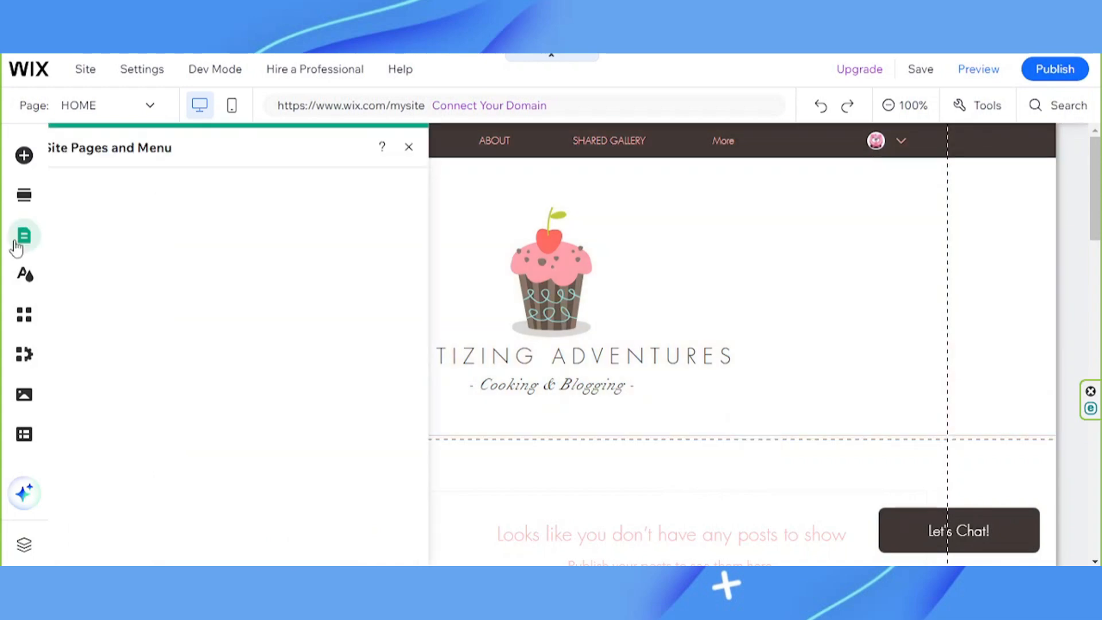
{"action": "left_click", "coordinate": [25, 235]}
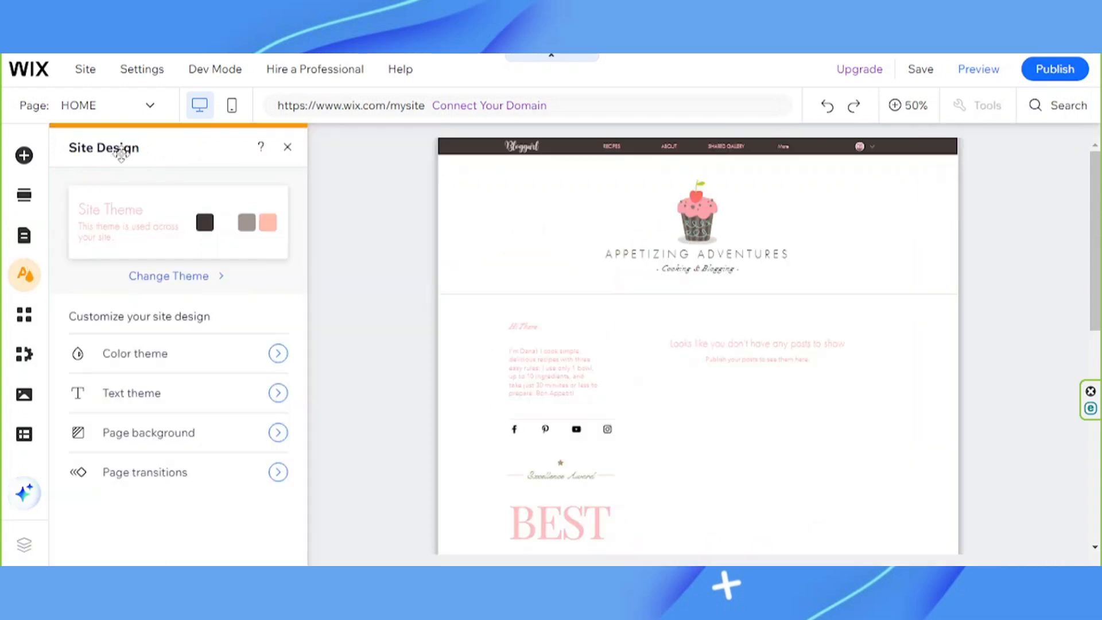
{"action": "mouse_move", "coordinate": [155, 311]}
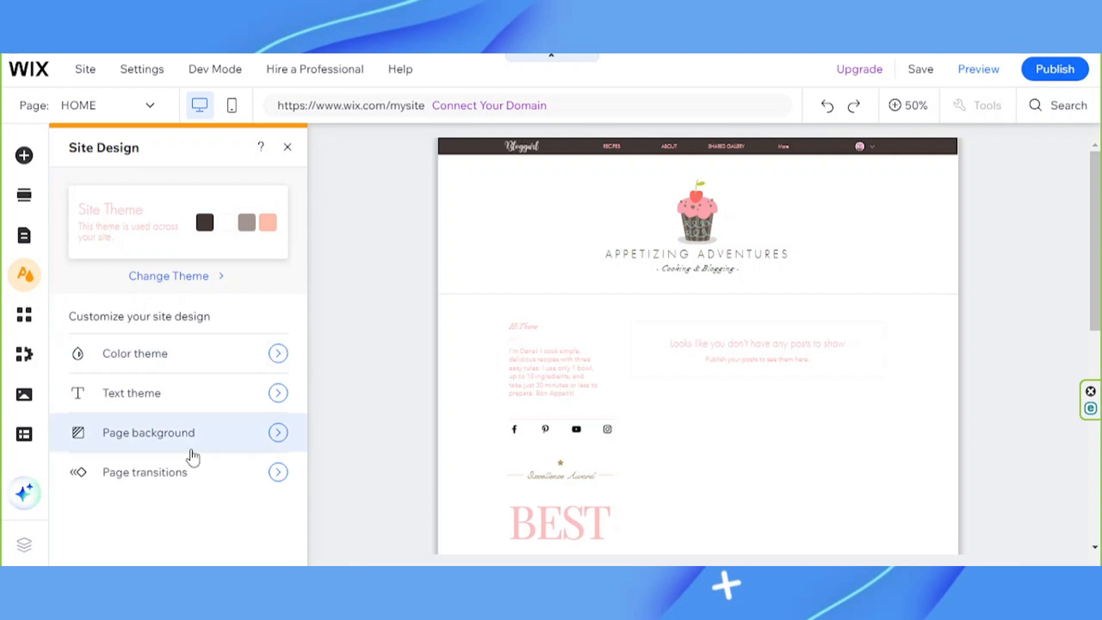
{"action": "mouse_move", "coordinate": [190, 473]}
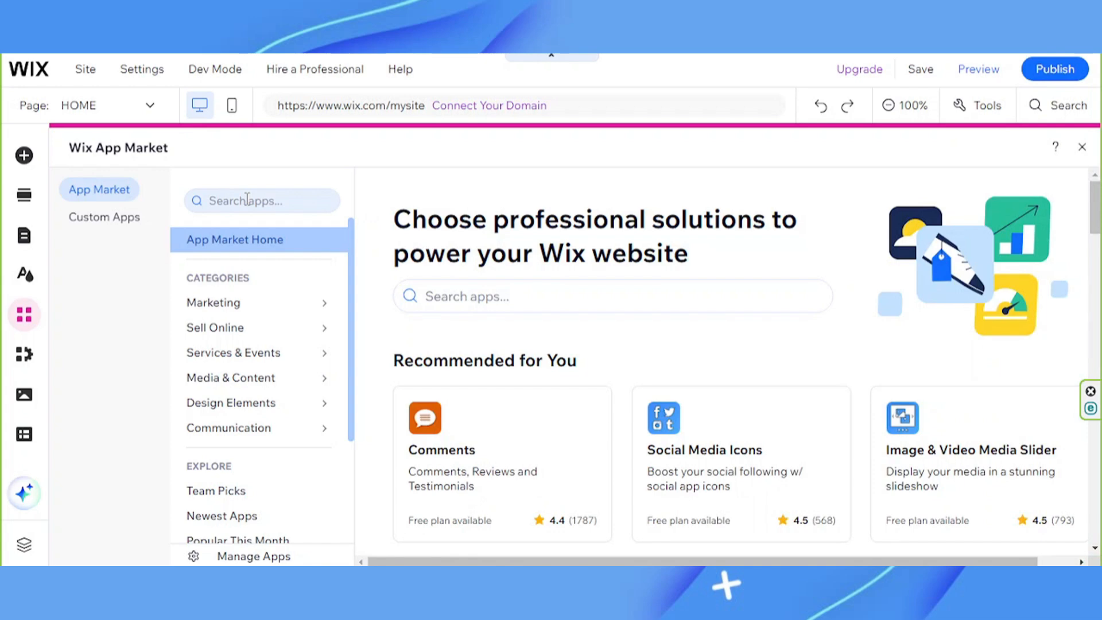
Step: Search the App Market for 'chat' to find the installed Wix Chat app
{"action": "left_click", "coordinate": [261, 200]}
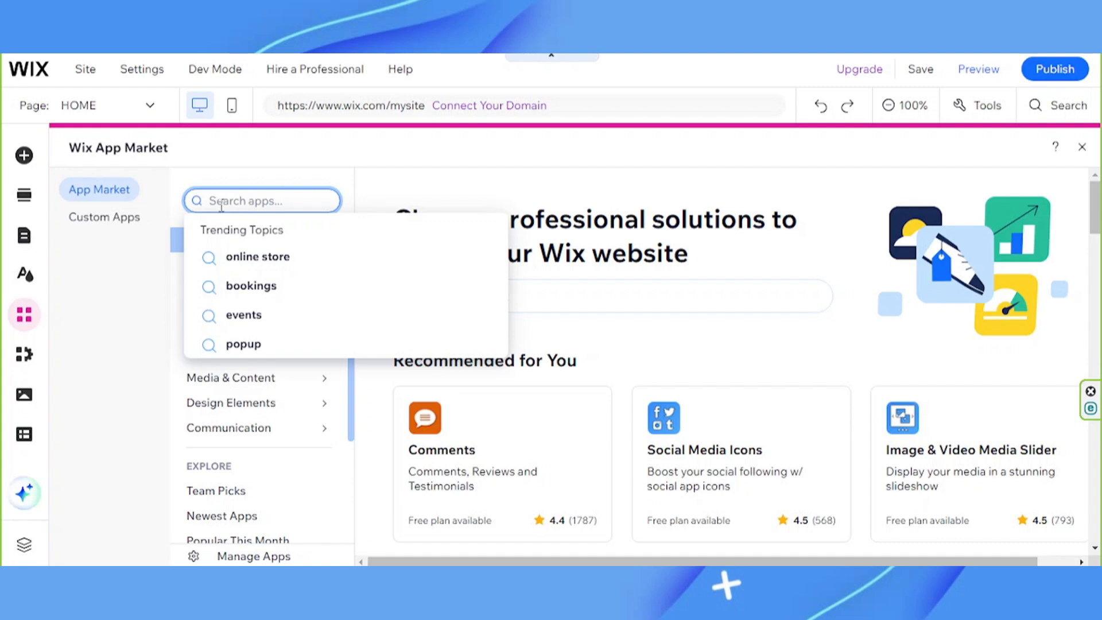
{"action": "type", "text": "chat"}
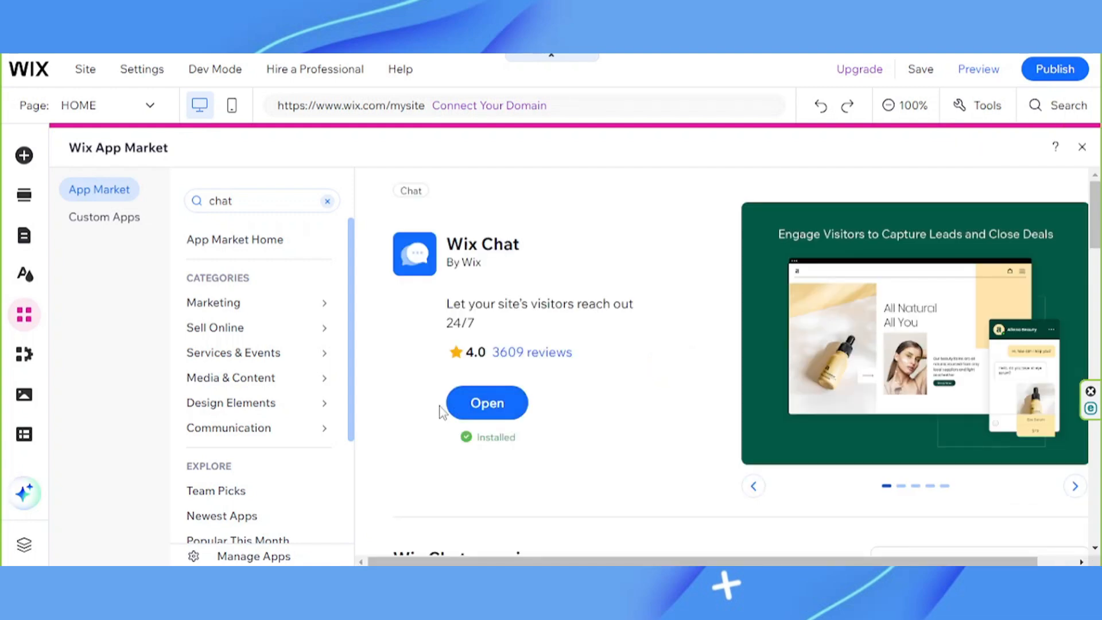
{"action": "mouse_move", "coordinate": [487, 403]}
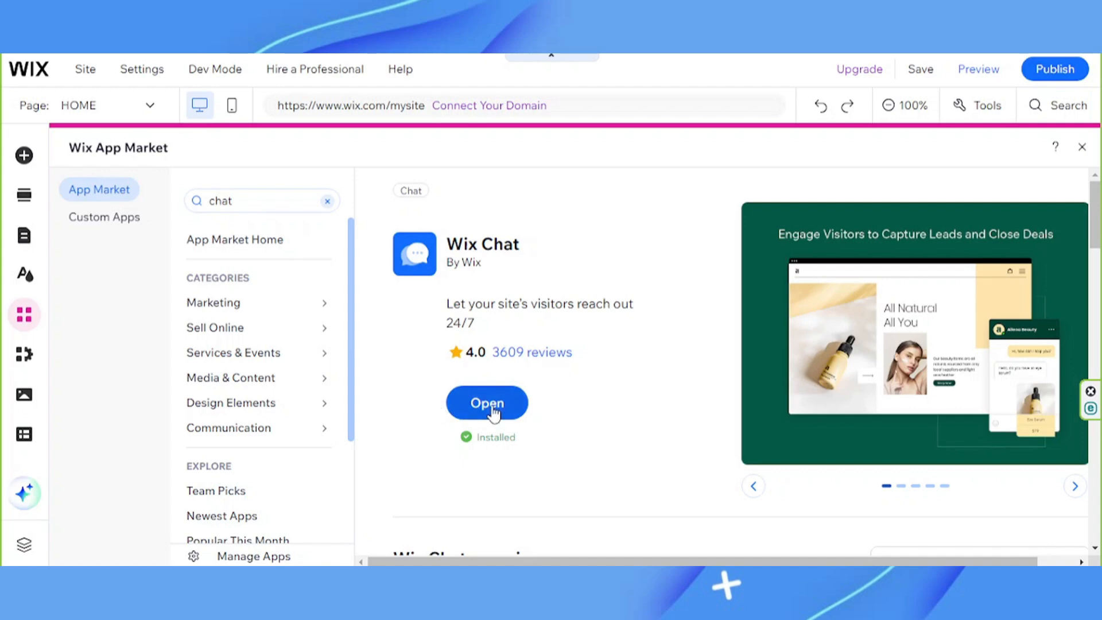
{"action": "mouse_move", "coordinate": [571, 417]}
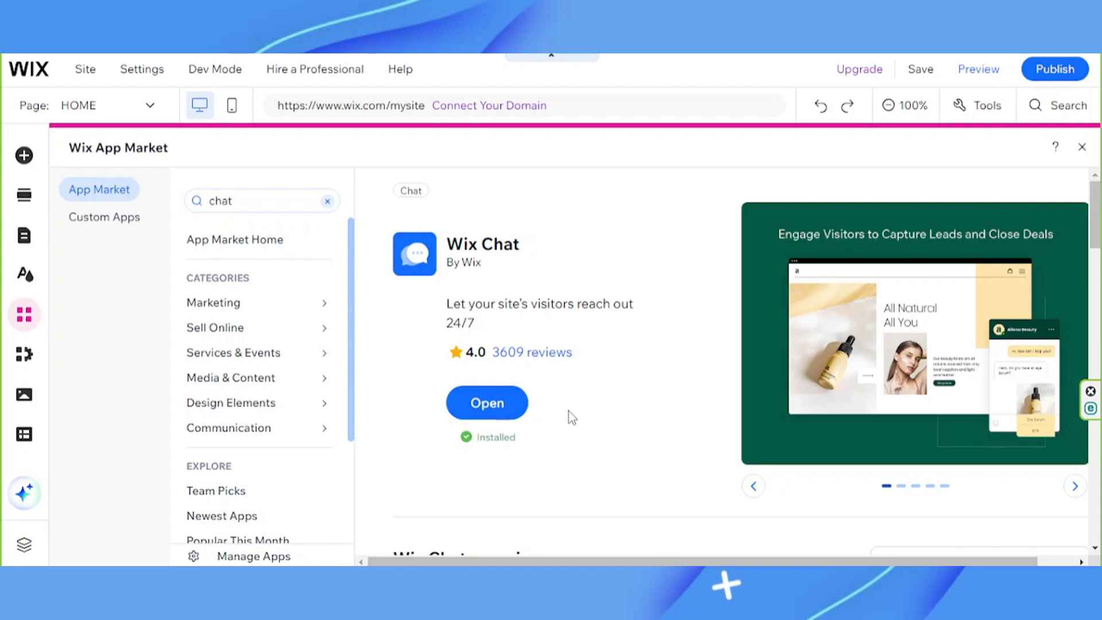
Step: Open the My Business panel to review Wix Blog management tools
{"action": "left_click", "coordinate": [23, 354]}
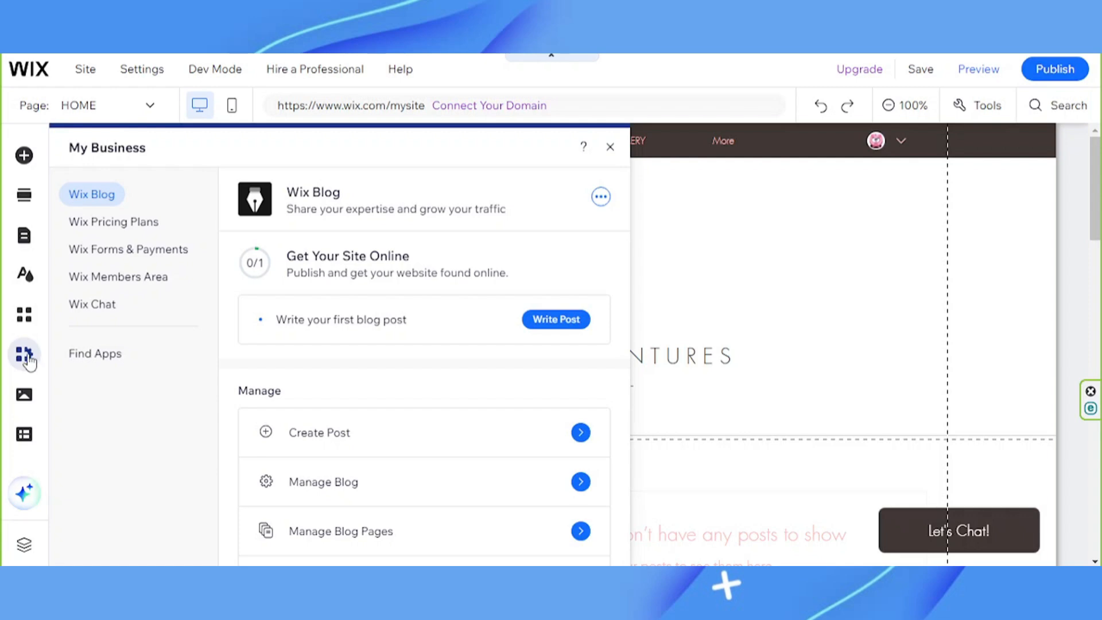
{"action": "mouse_move", "coordinate": [91, 194]}
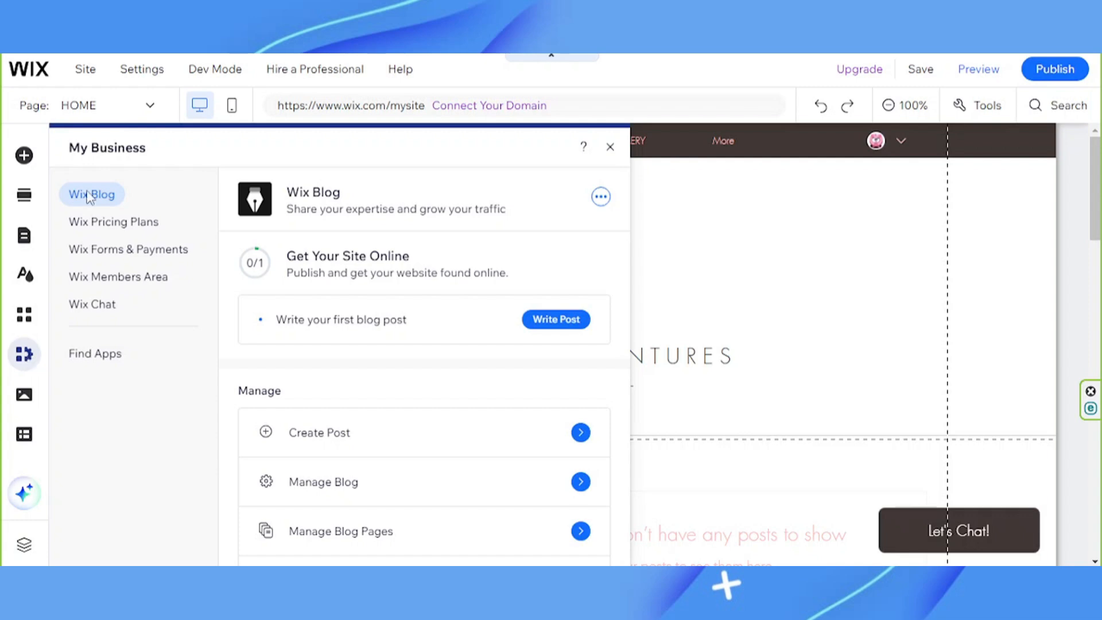
{"action": "mouse_move", "coordinate": [389, 447]}
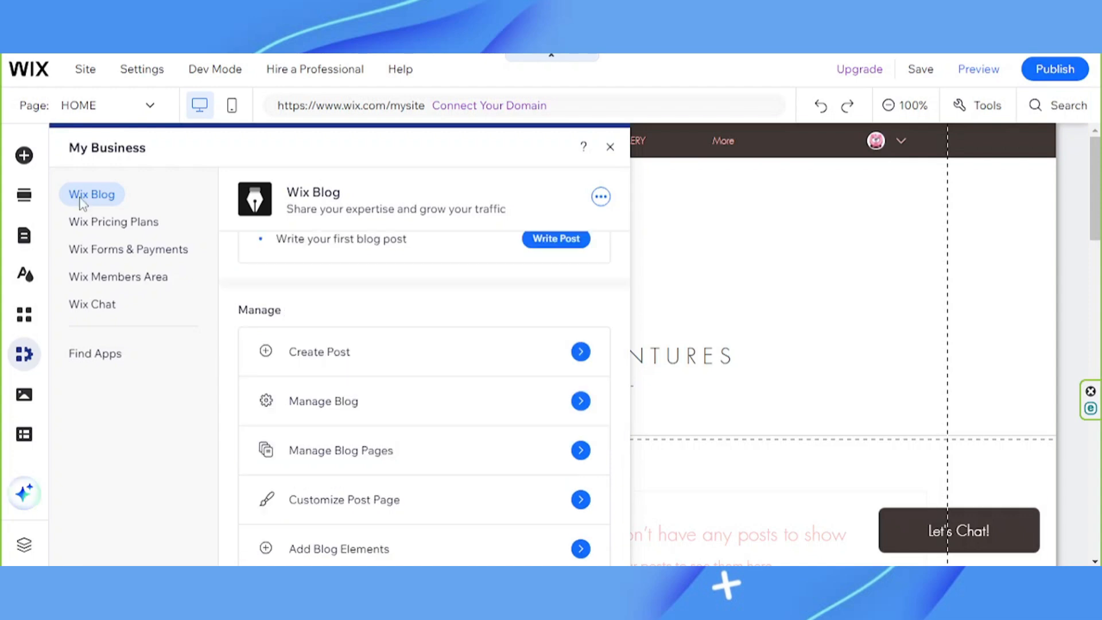
{"action": "mouse_move", "coordinate": [576, 397]}
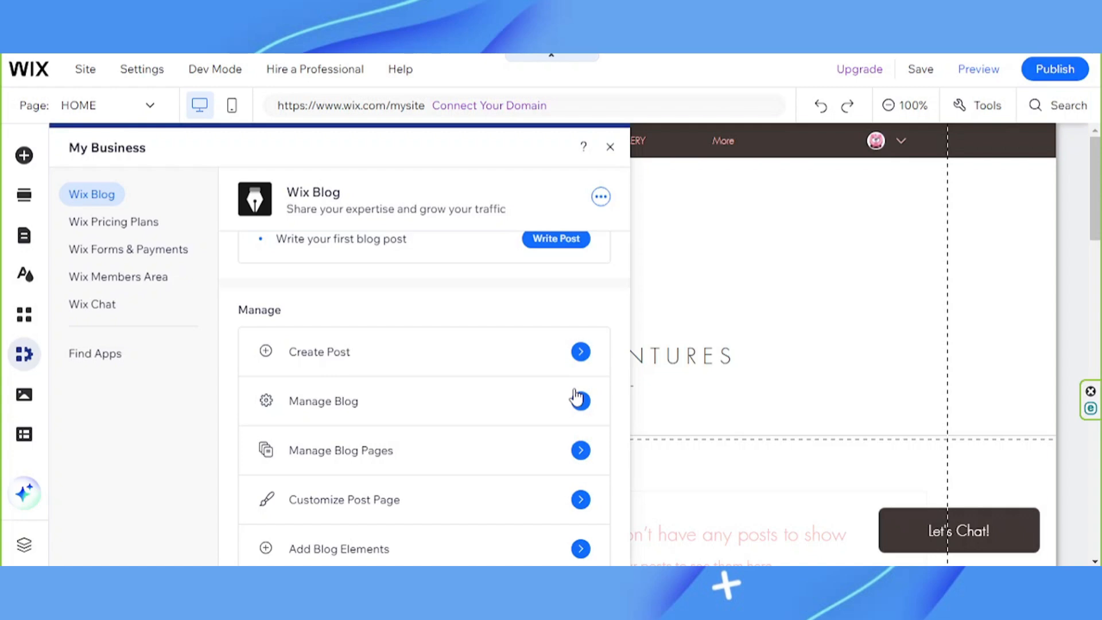
{"action": "mouse_move", "coordinate": [140, 331]}
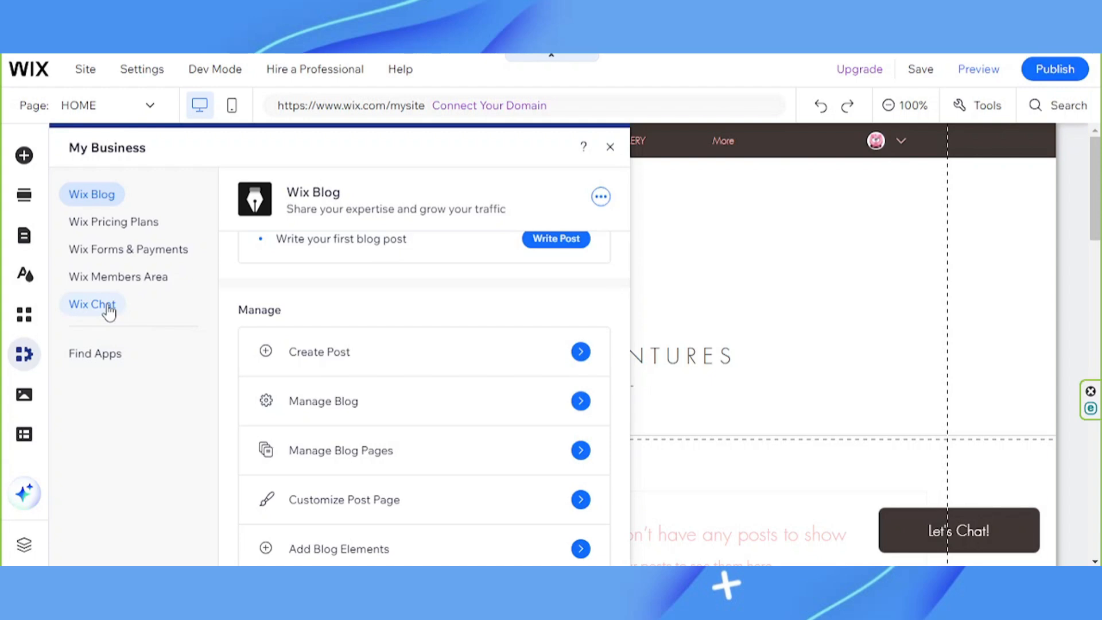
{"action": "mouse_move", "coordinate": [109, 314]}
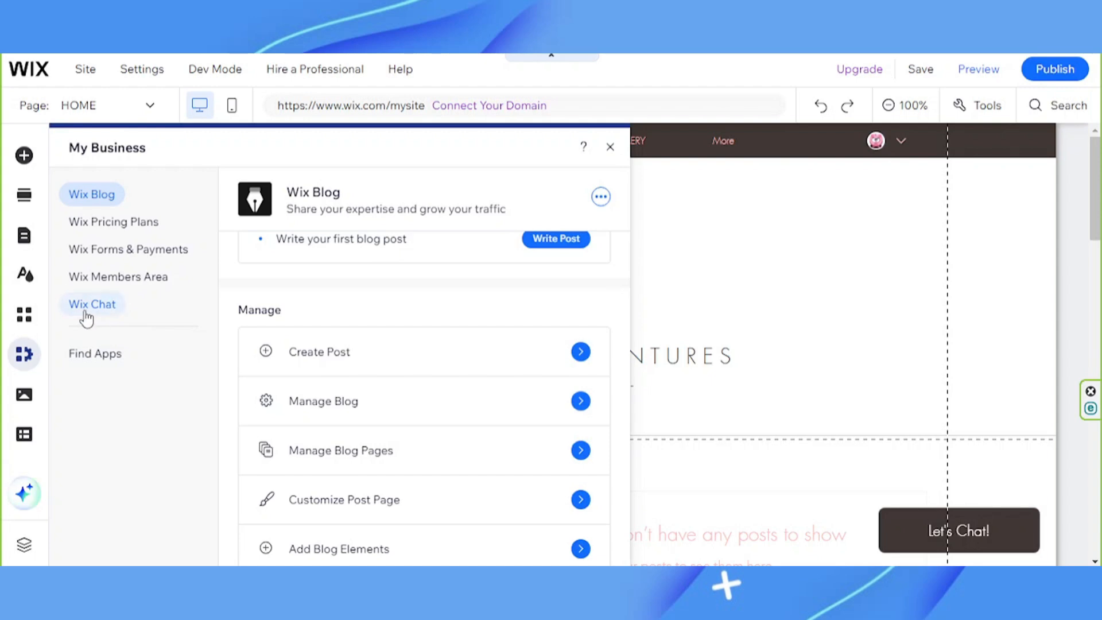
{"action": "mouse_move", "coordinate": [116, 317]}
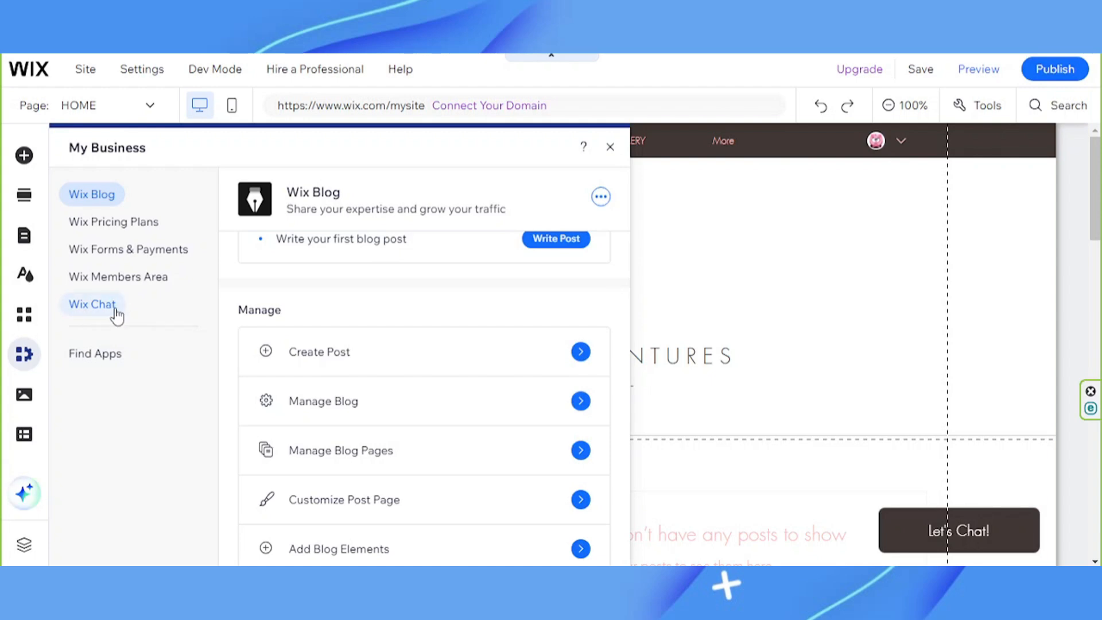
{"action": "mouse_move", "coordinate": [79, 302]}
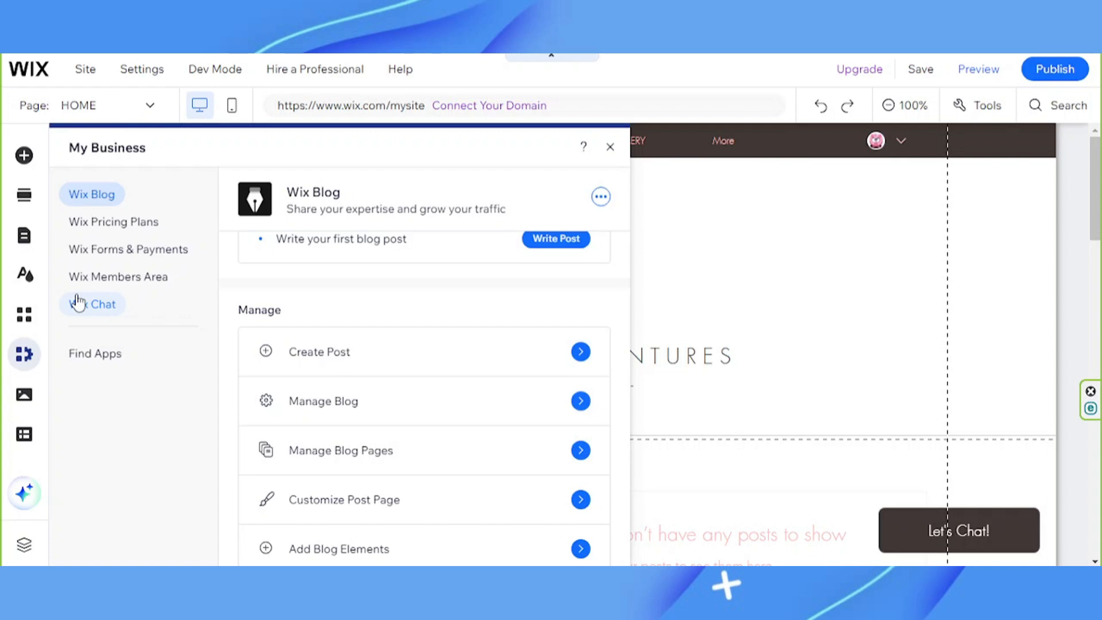
Step: Browse the Media panel's uploads, site files, Photo Studio and Video Maker, then open CMS
{"action": "left_click", "coordinate": [25, 394]}
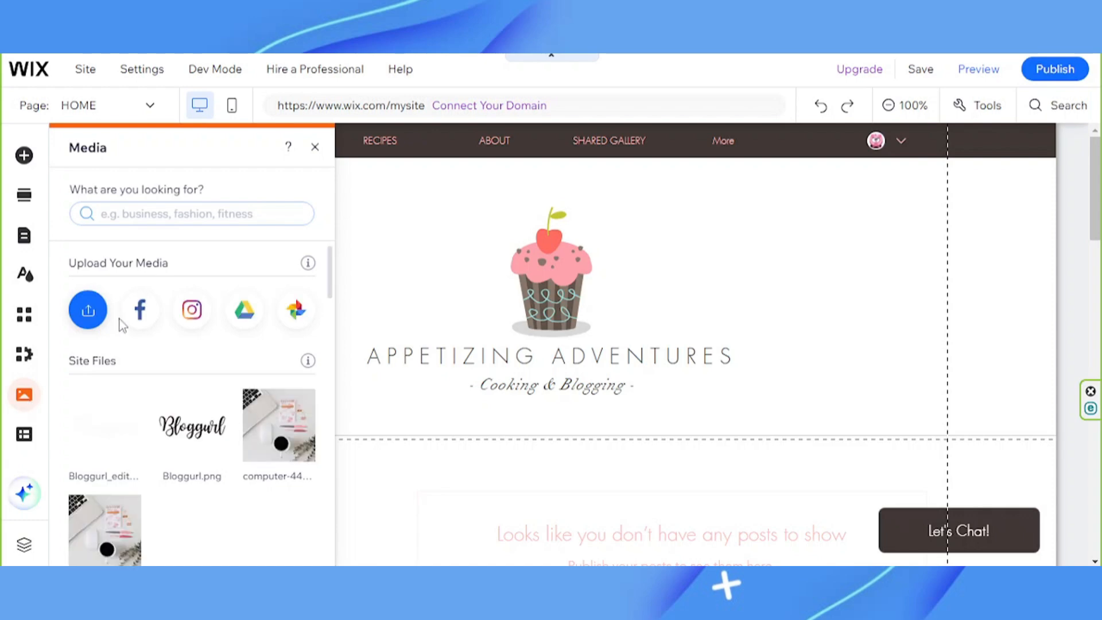
{"action": "mouse_move", "coordinate": [140, 310]}
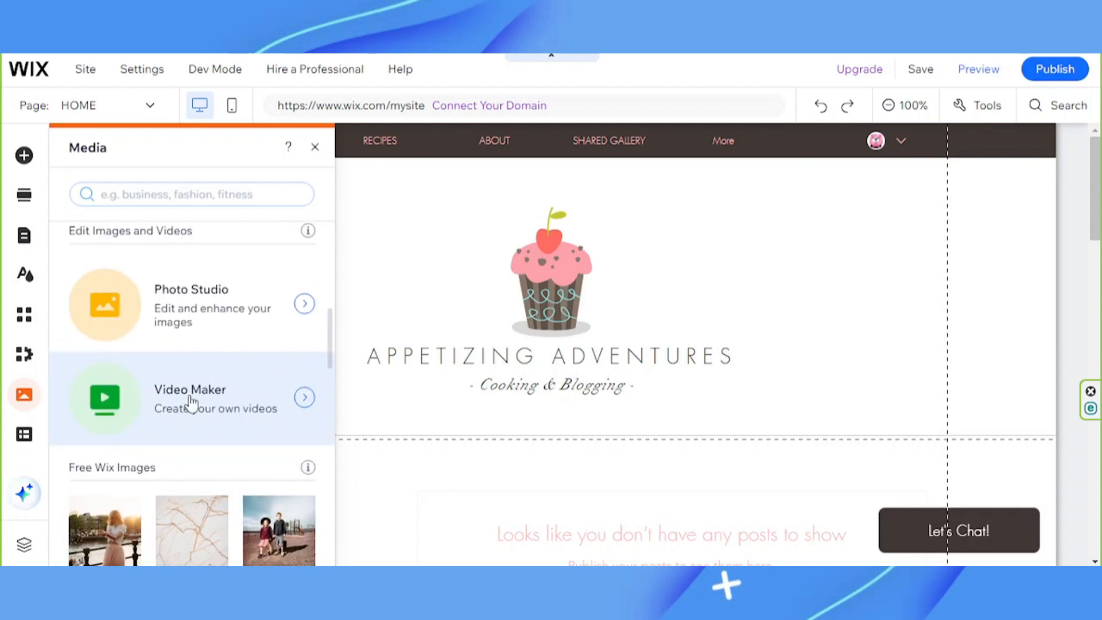
{"action": "mouse_move", "coordinate": [189, 402]}
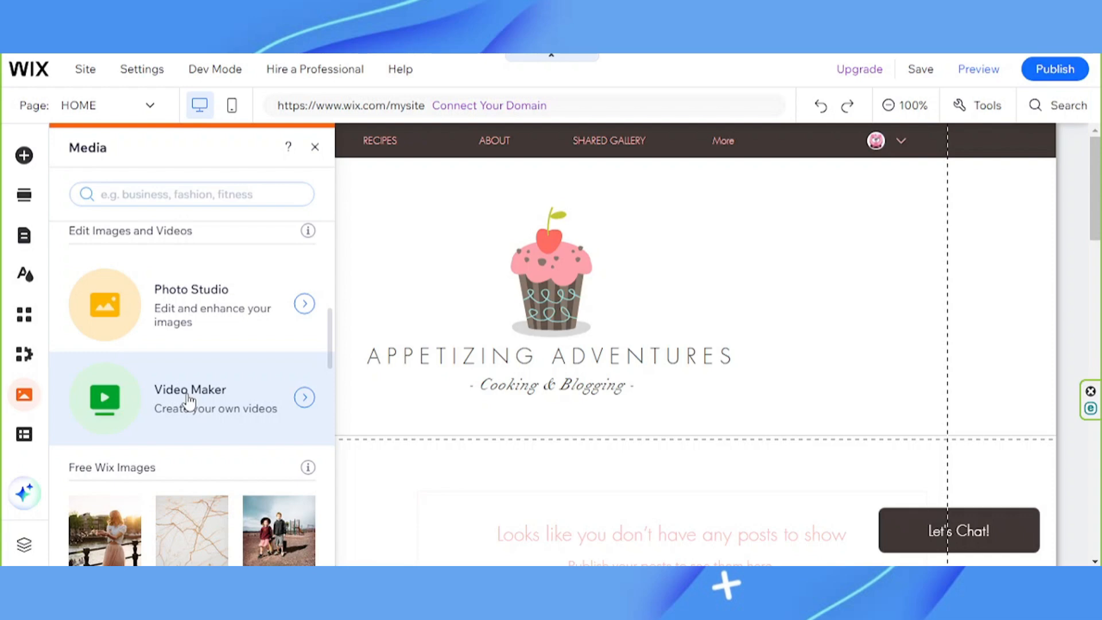
{"action": "left_click", "coordinate": [25, 434]}
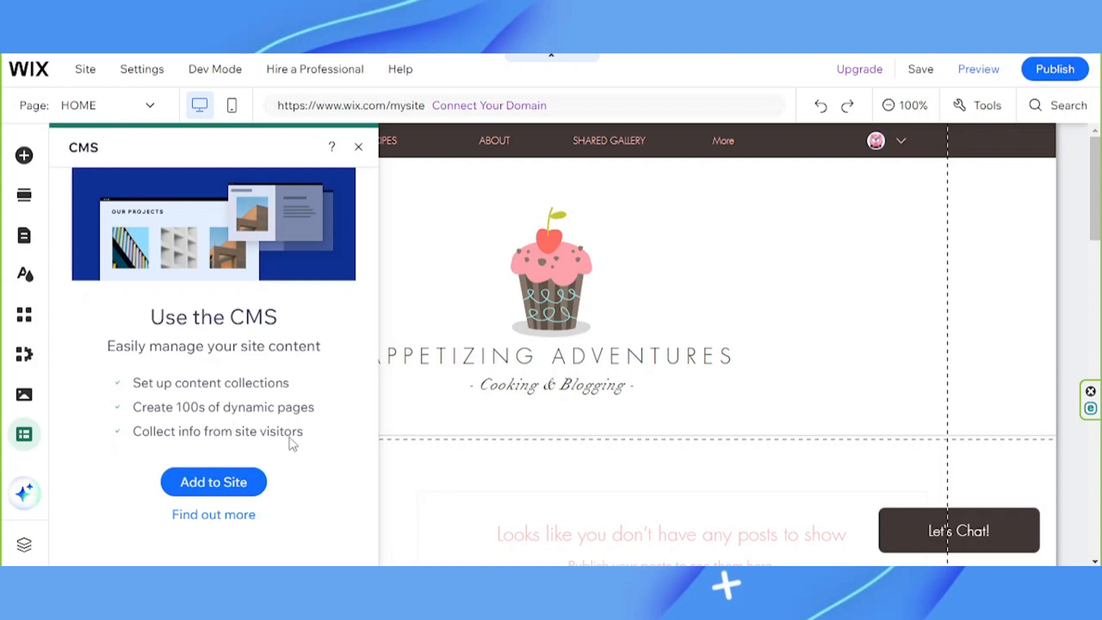
{"action": "mouse_move", "coordinate": [296, 426]}
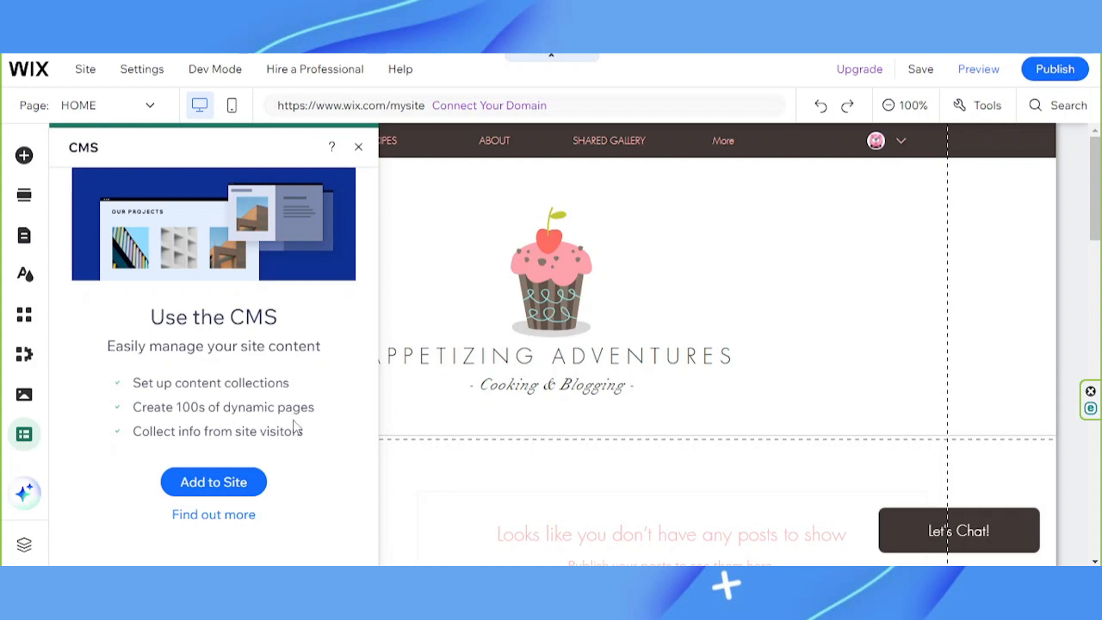
{"action": "mouse_move", "coordinate": [213, 482]}
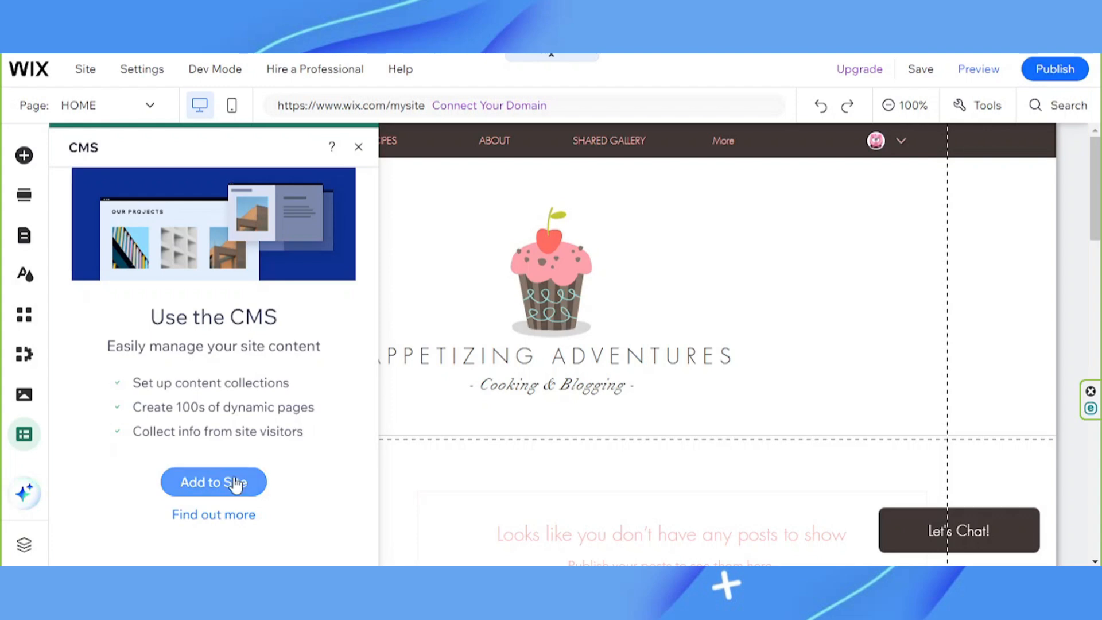
Step: Review the CMS panel's content collections and dynamic pages, then bring up AI Tools
{"action": "left_click", "coordinate": [24, 493]}
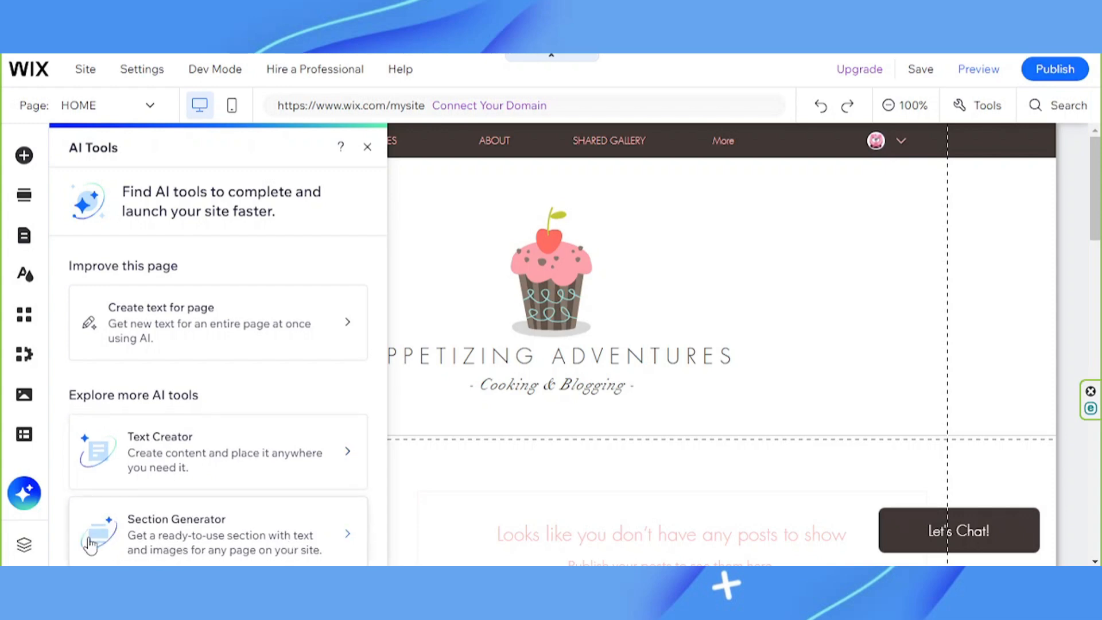
{"action": "mouse_move", "coordinate": [232, 548]}
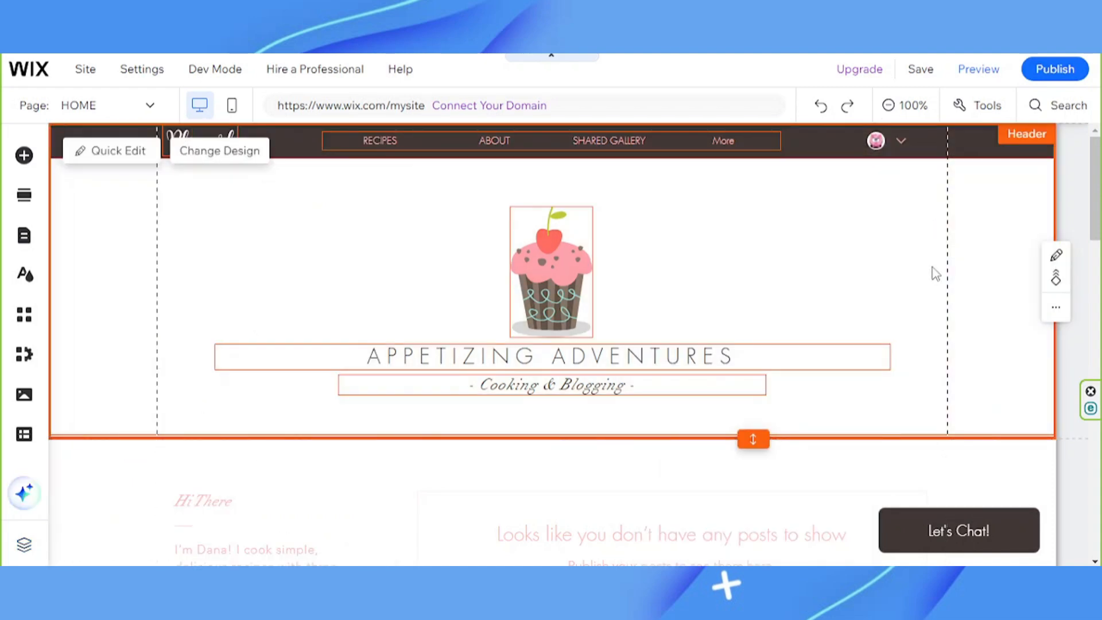
{"action": "mouse_move", "coordinate": [942, 231]}
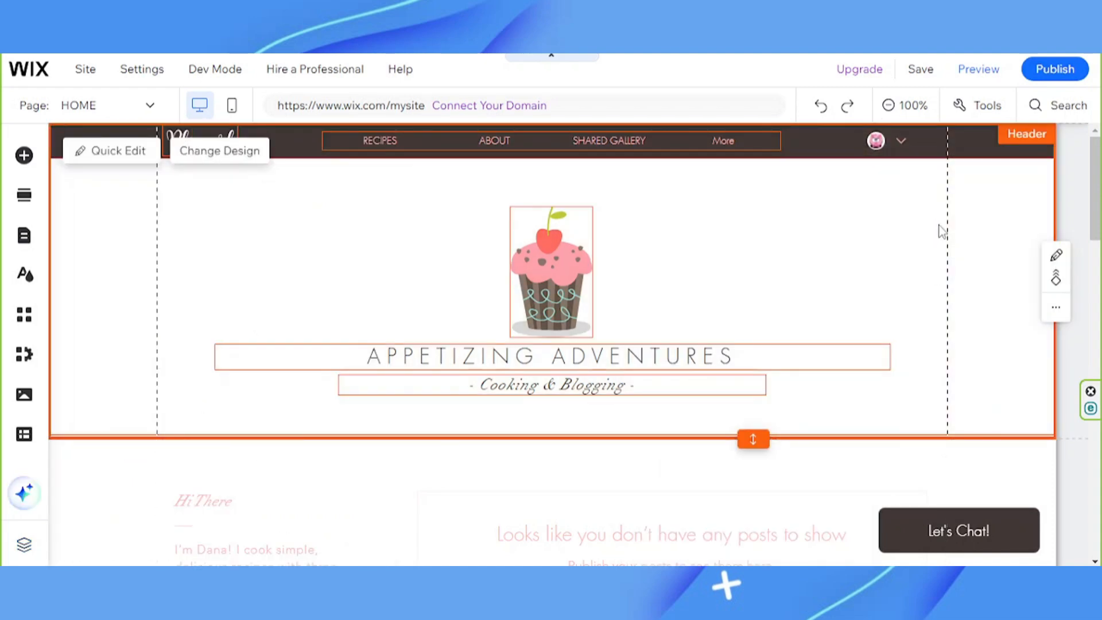
{"action": "mouse_move", "coordinate": [977, 69]}
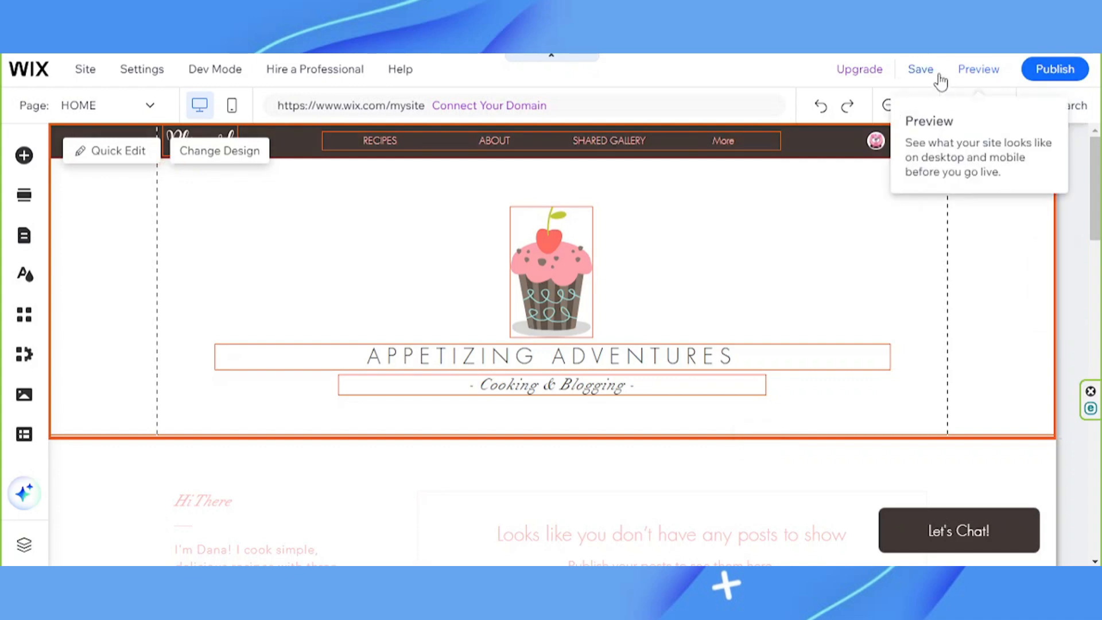
{"action": "mouse_move", "coordinate": [914, 74]}
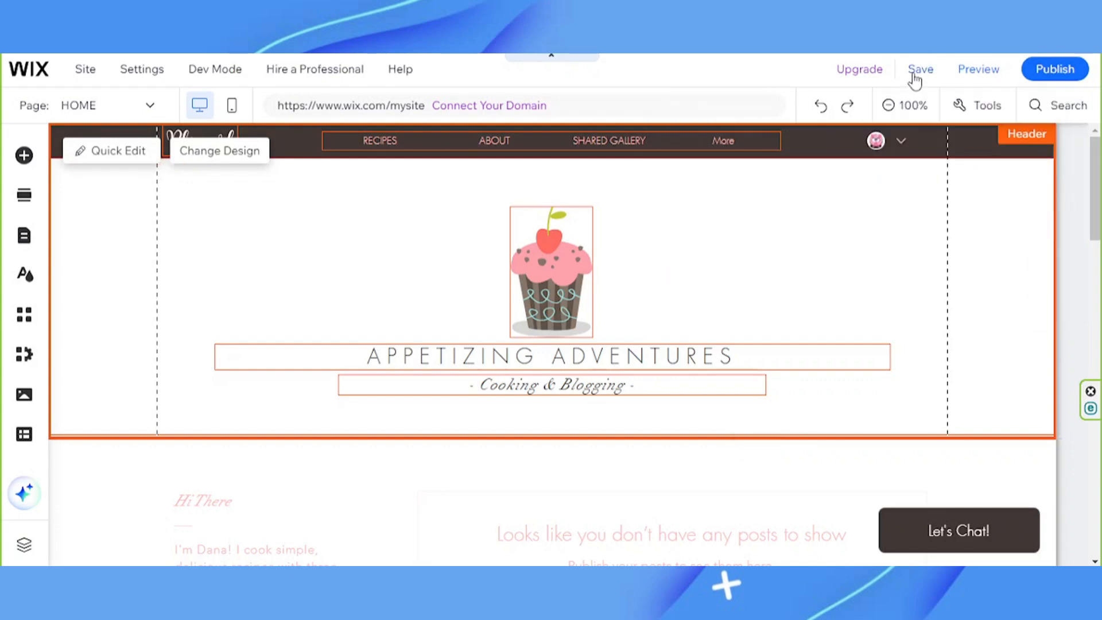